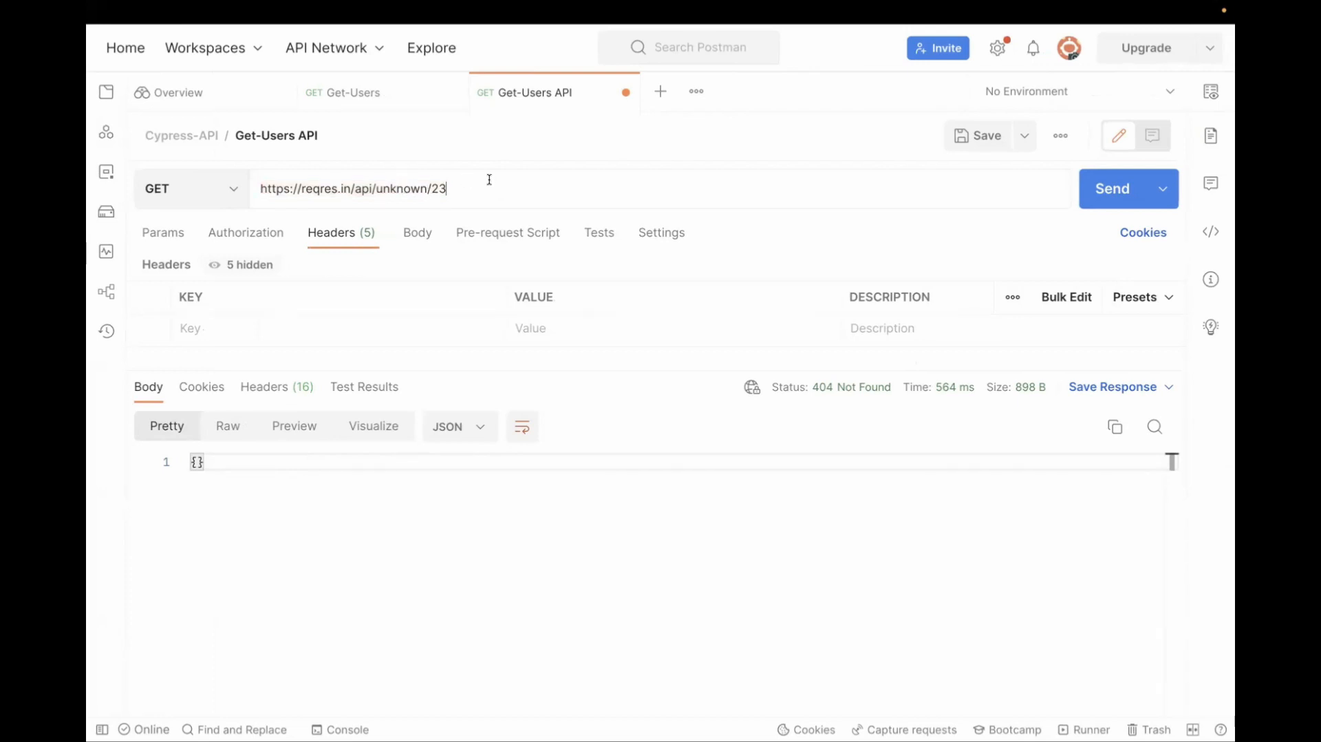
Step: Resend the Postman GET to reqres.in/api/unknown/23 and confirm the 404 Not Found status
click(1127, 188)
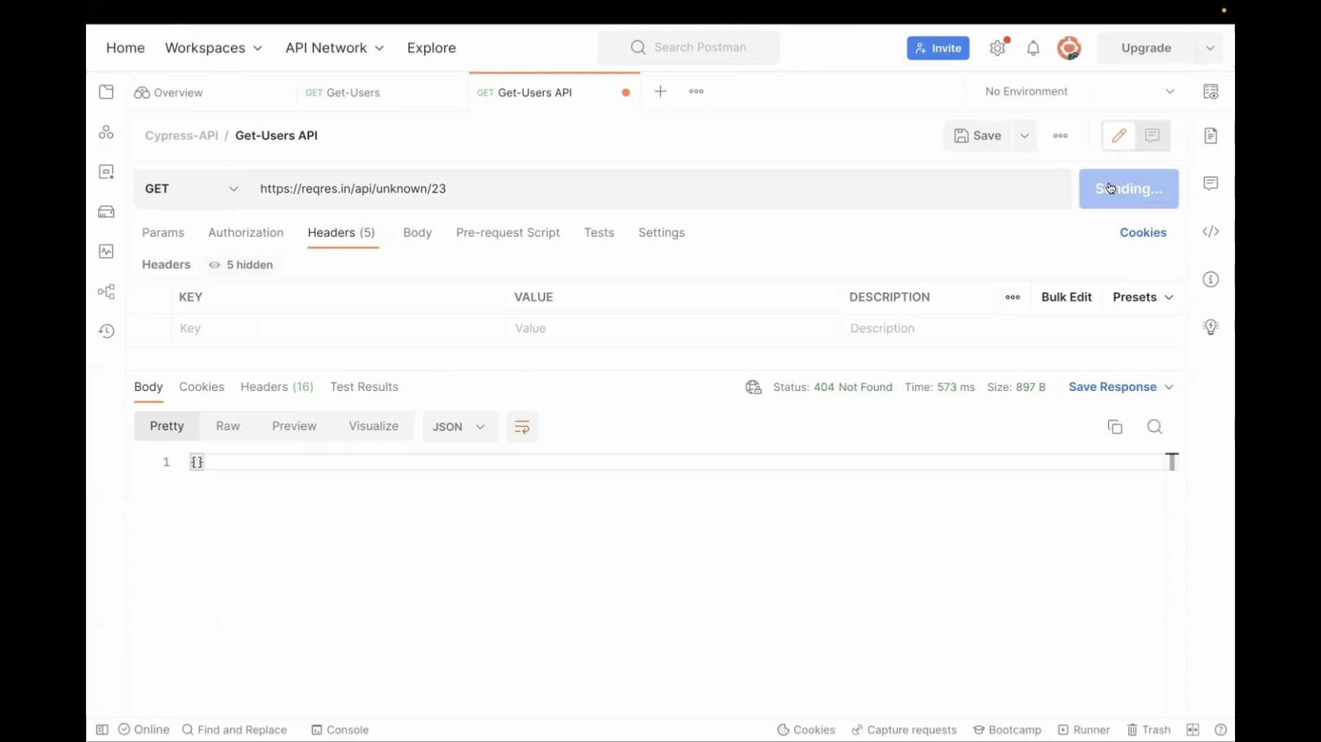
mouse_move(827, 393)
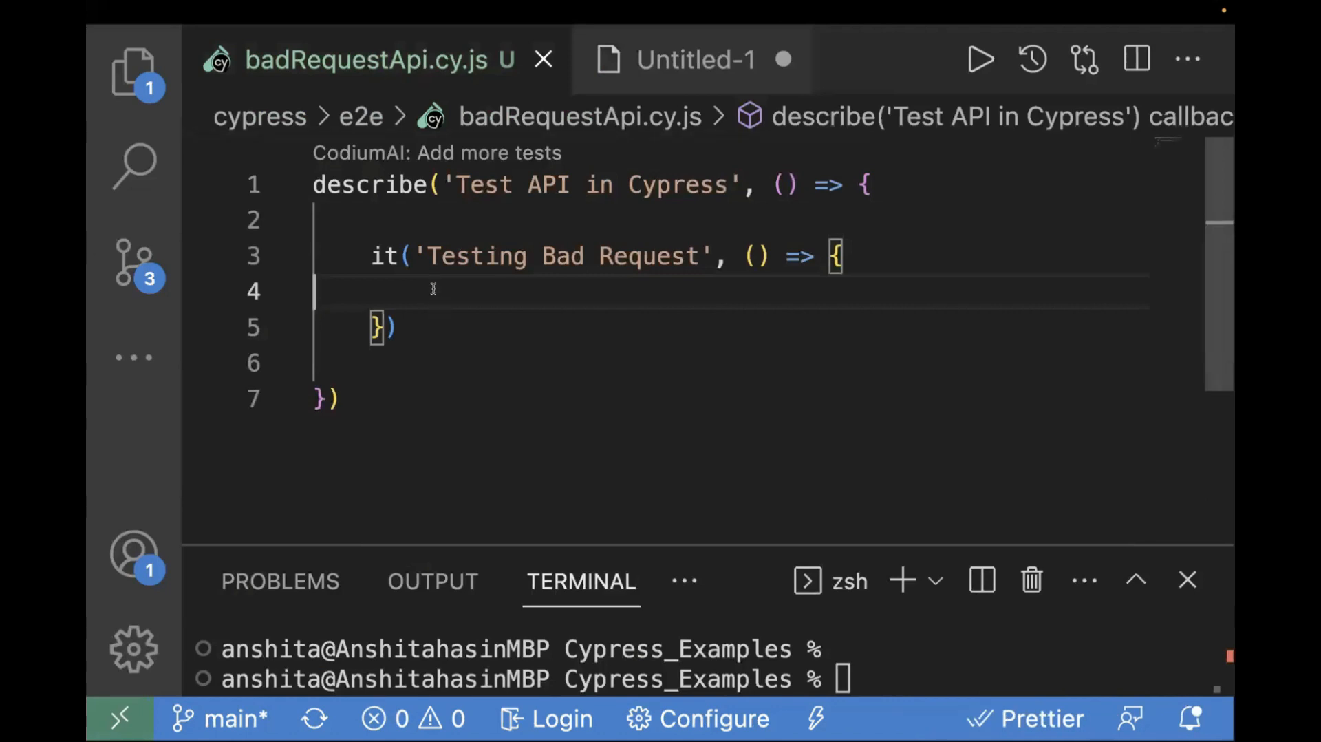
key(Enter)
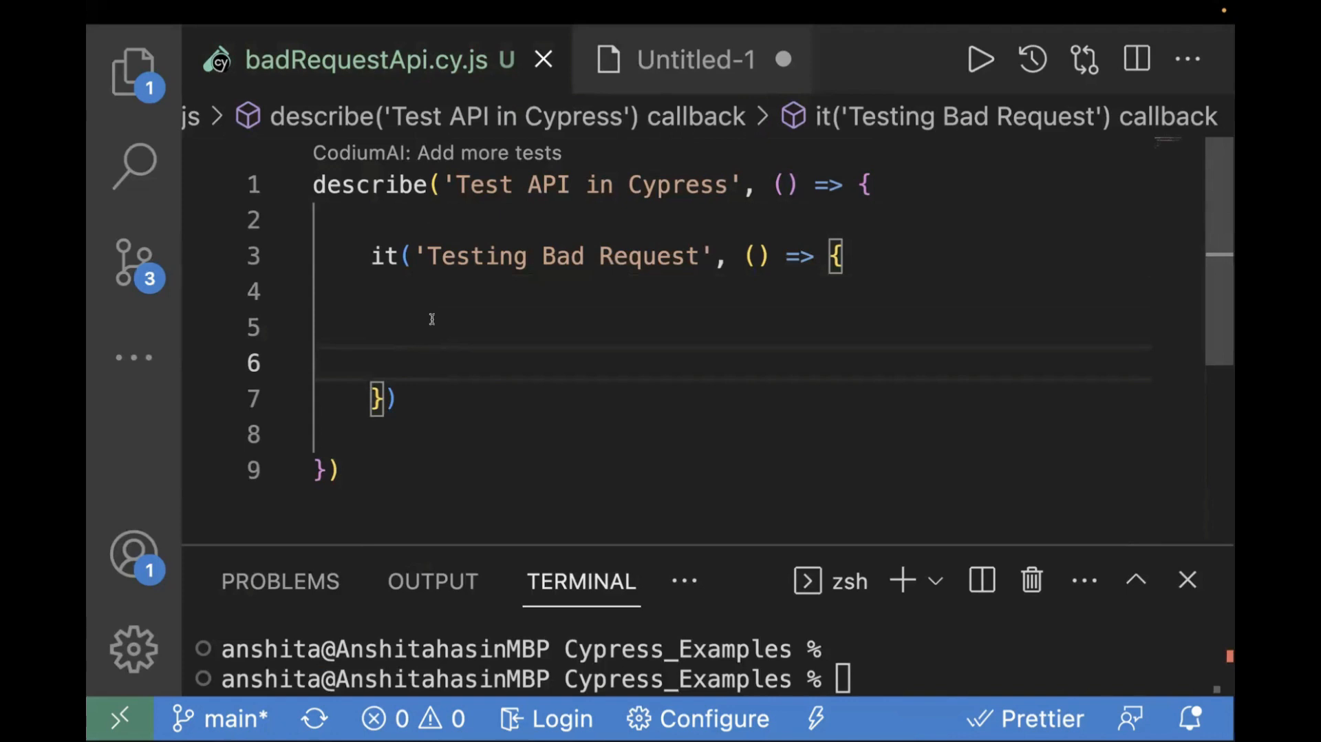
click(430, 360)
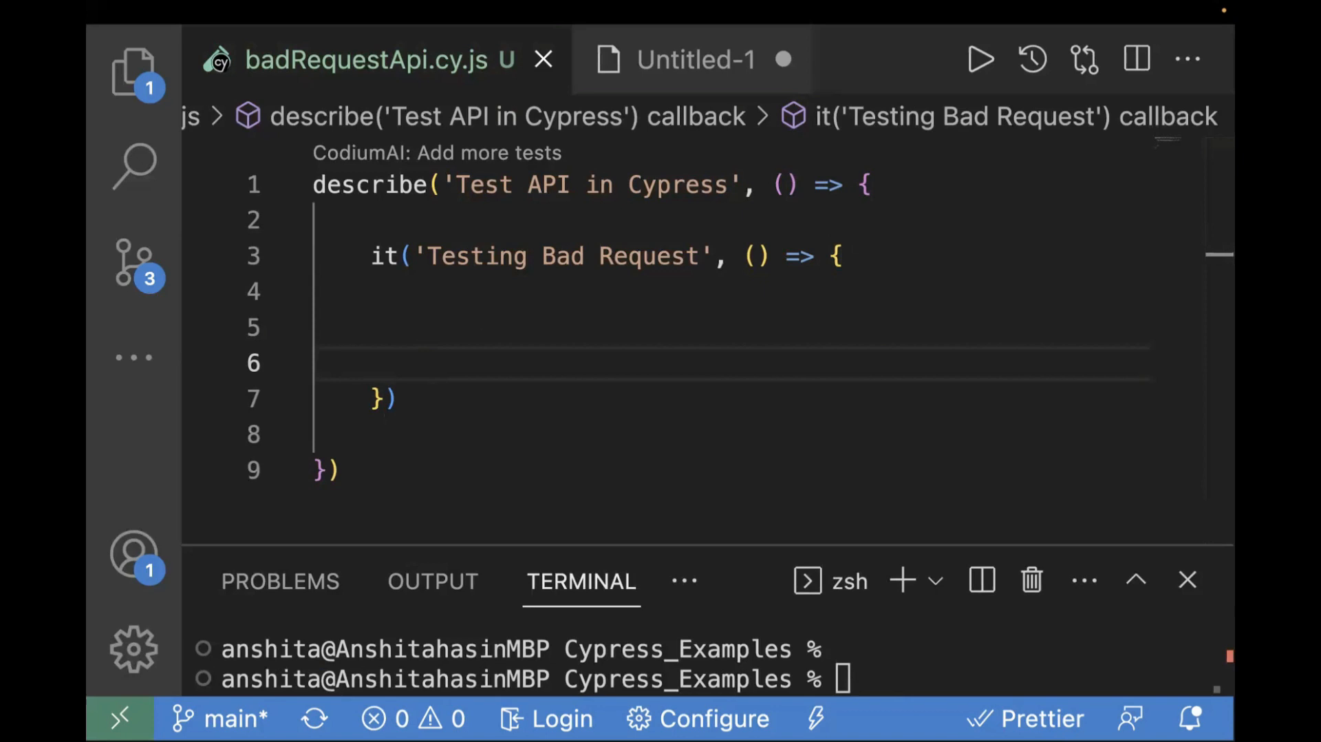
mouse_move(496, 368)
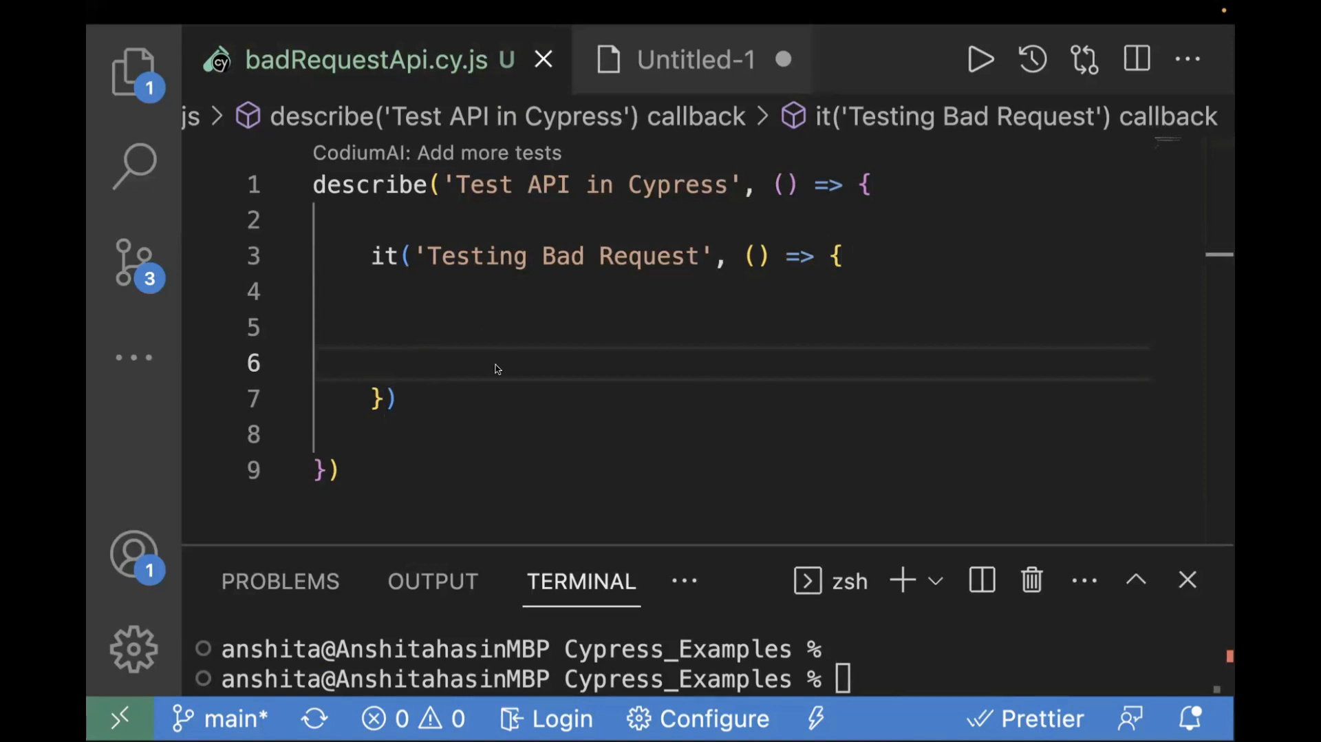
text(cy.request({)
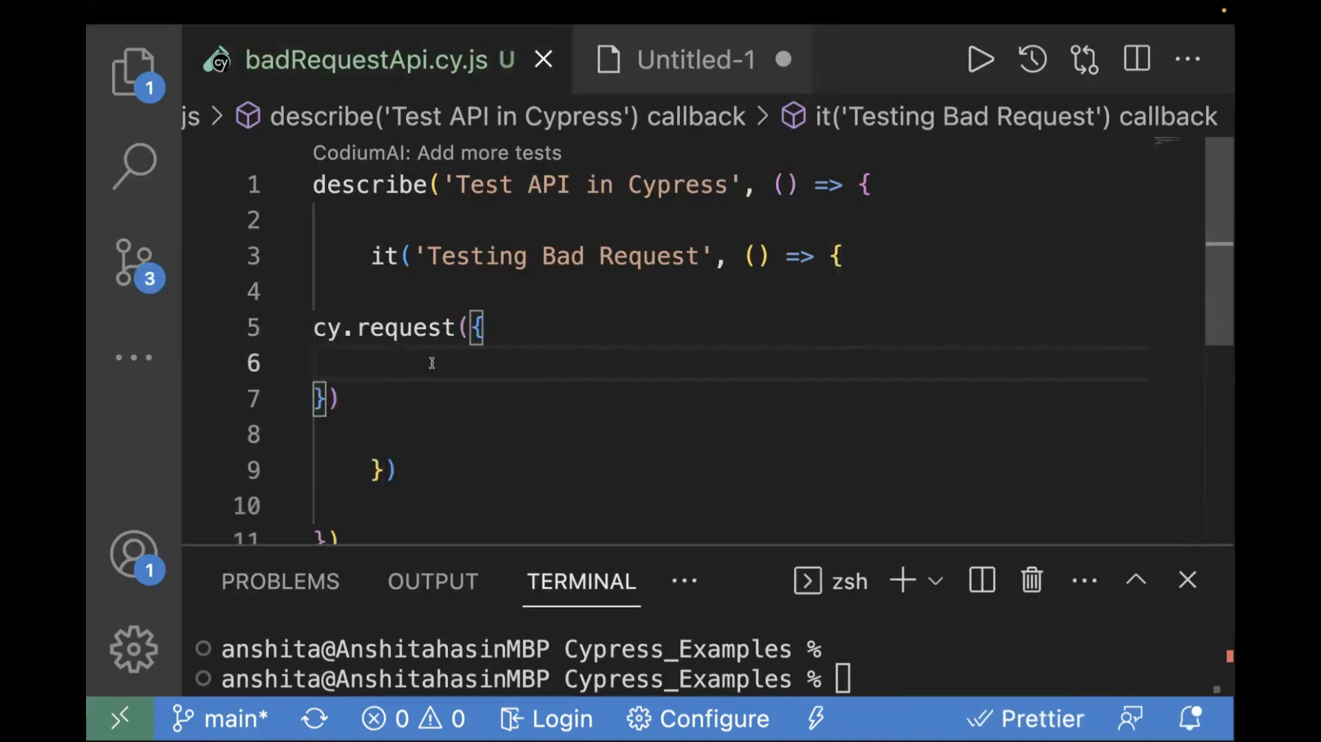
text(method:'GET',)
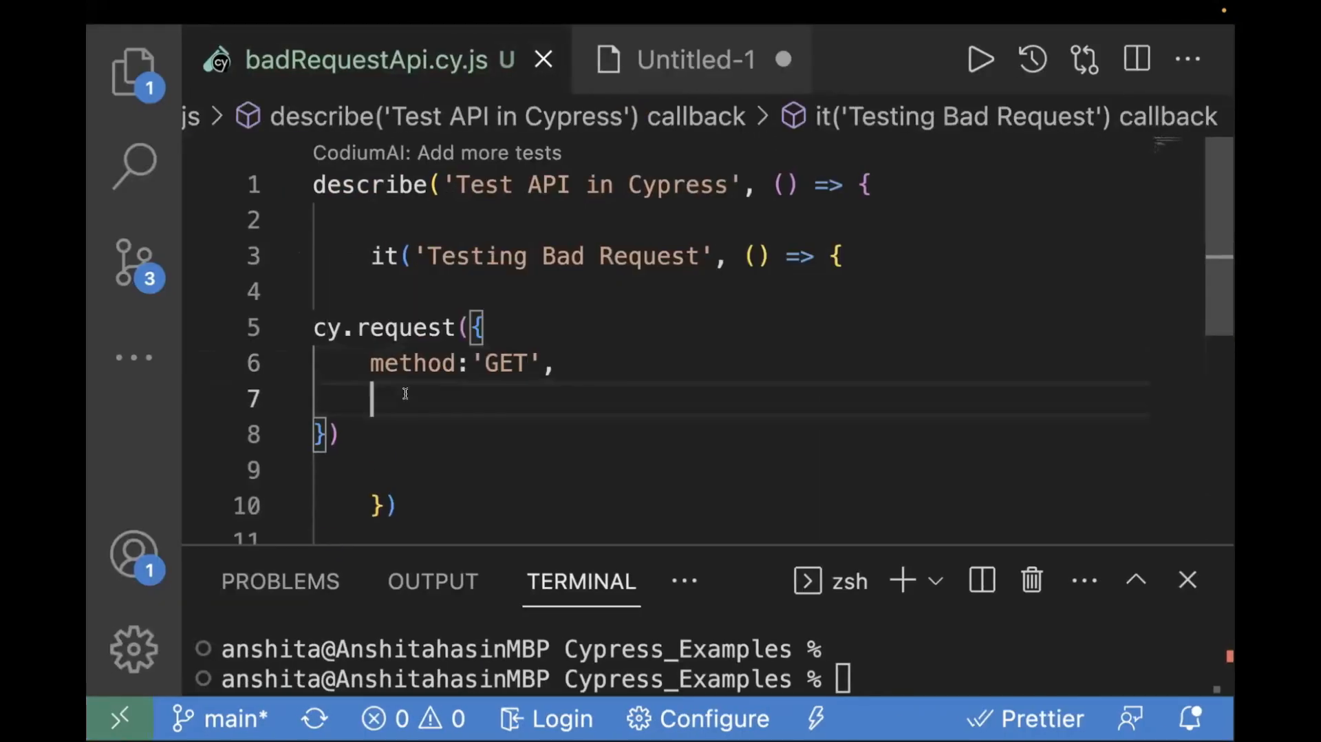
text(url)
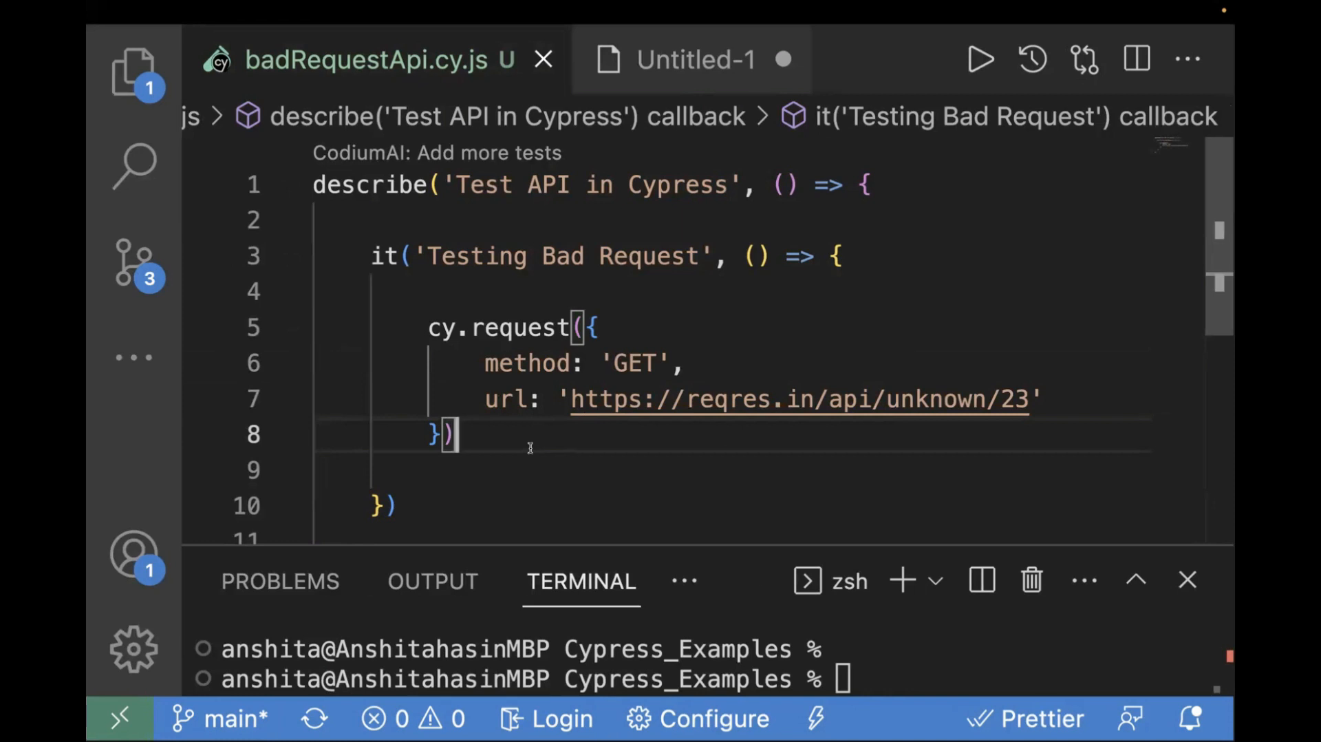
mouse_move(408, 331)
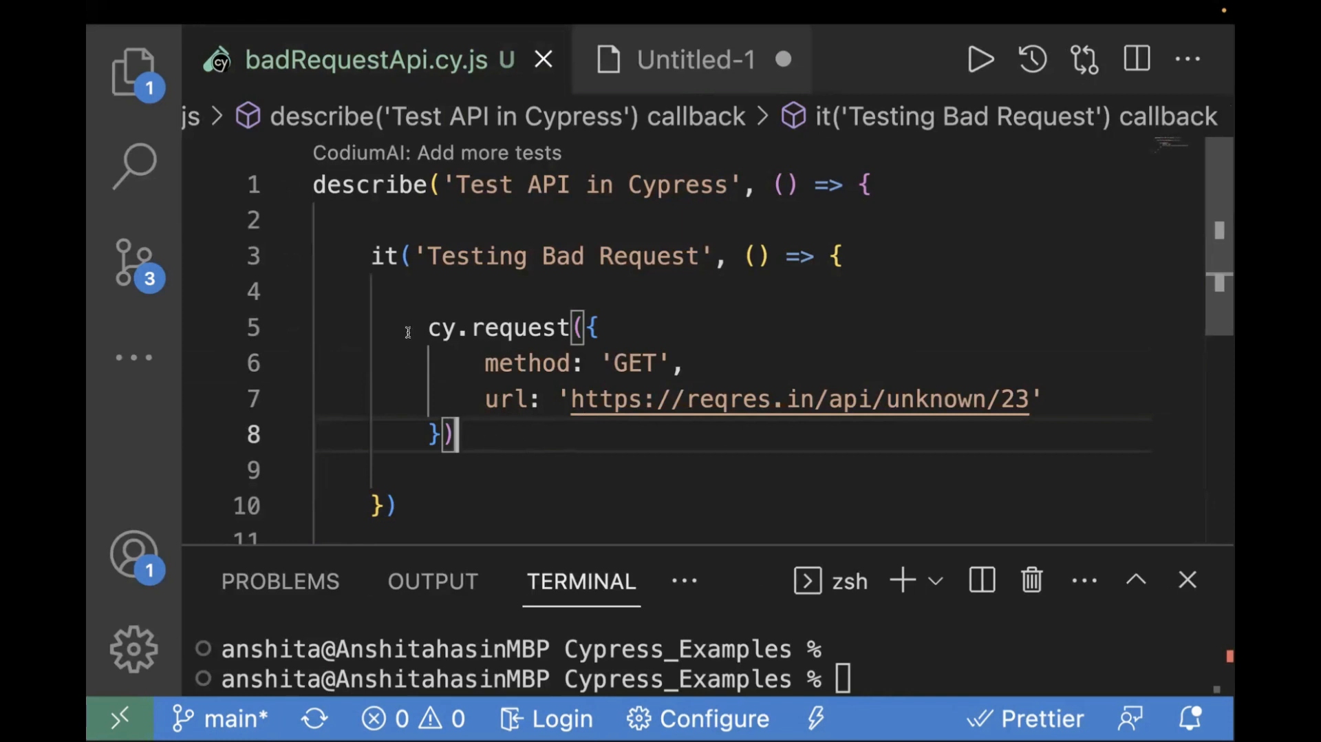
mouse_move(577, 399)
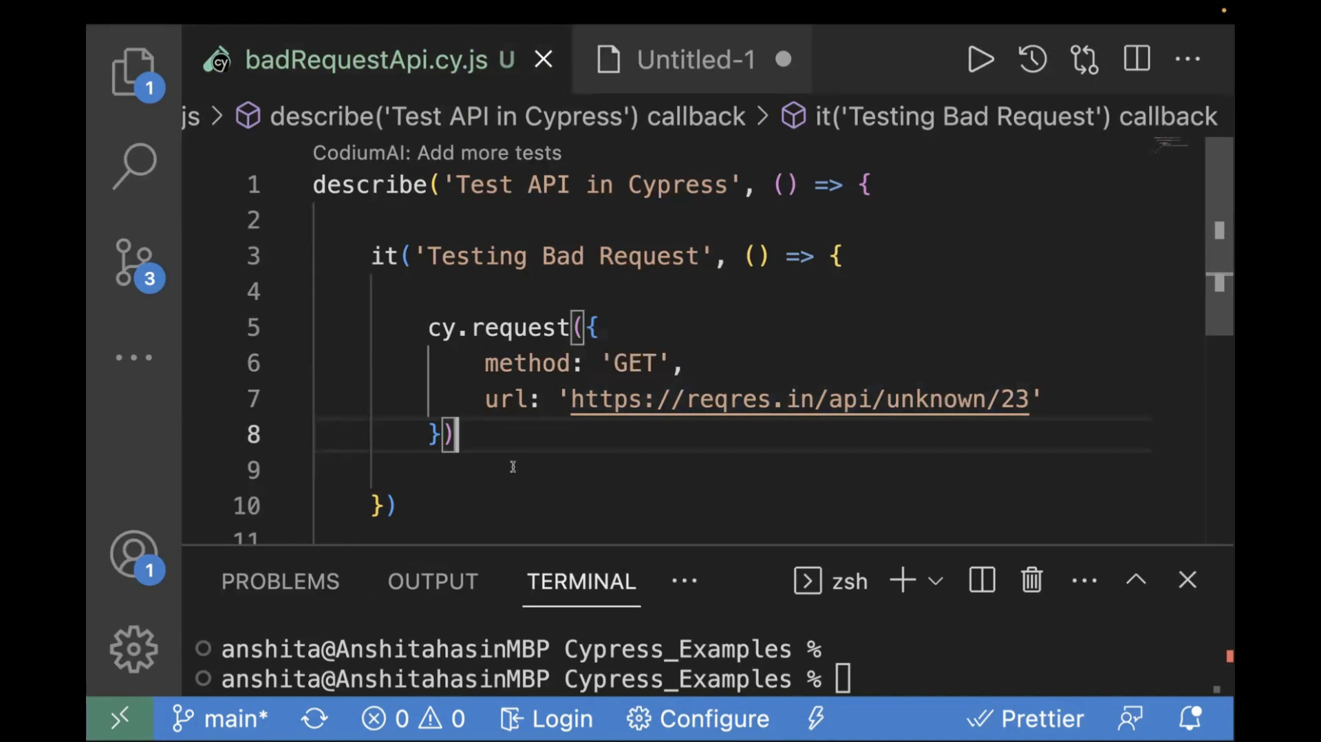
mouse_move(473, 435)
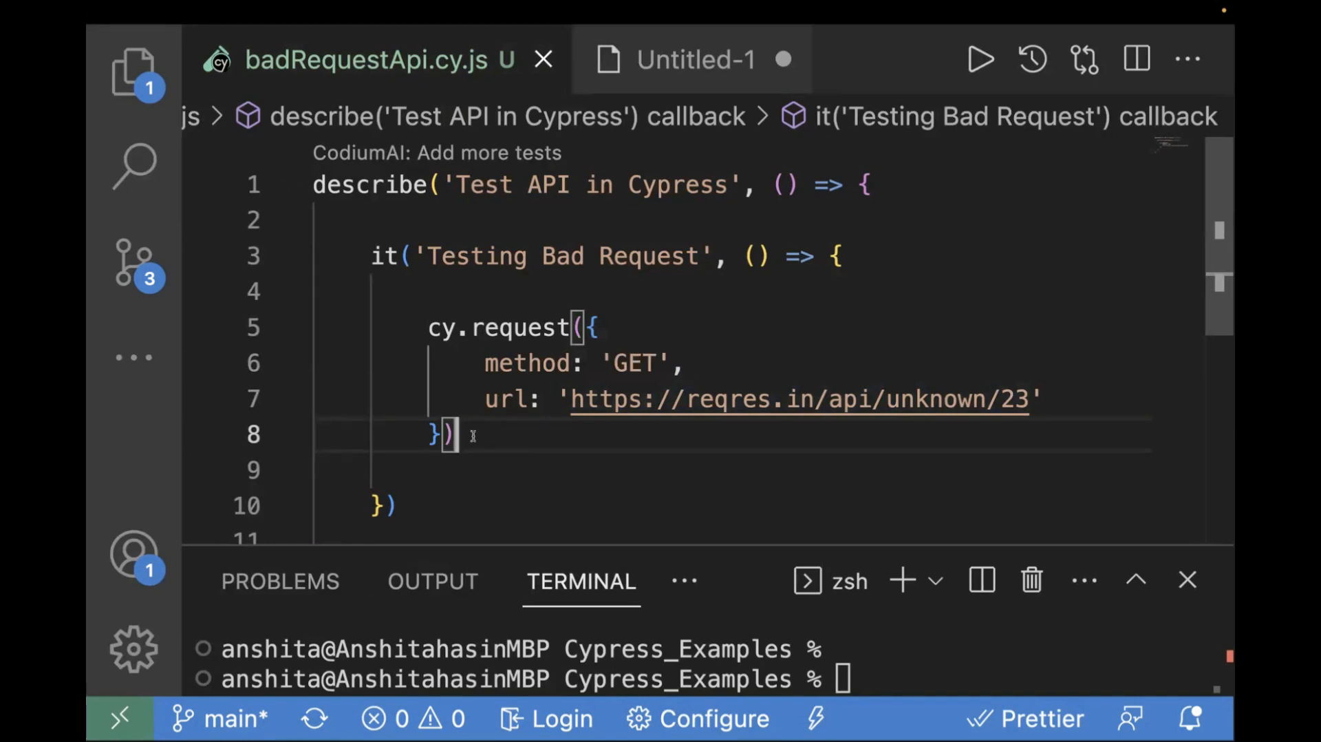
Step: Chain .then((response) => { expect(response.status).to.be.eq(404) }) onto cy.request
text(.then(()=>{)
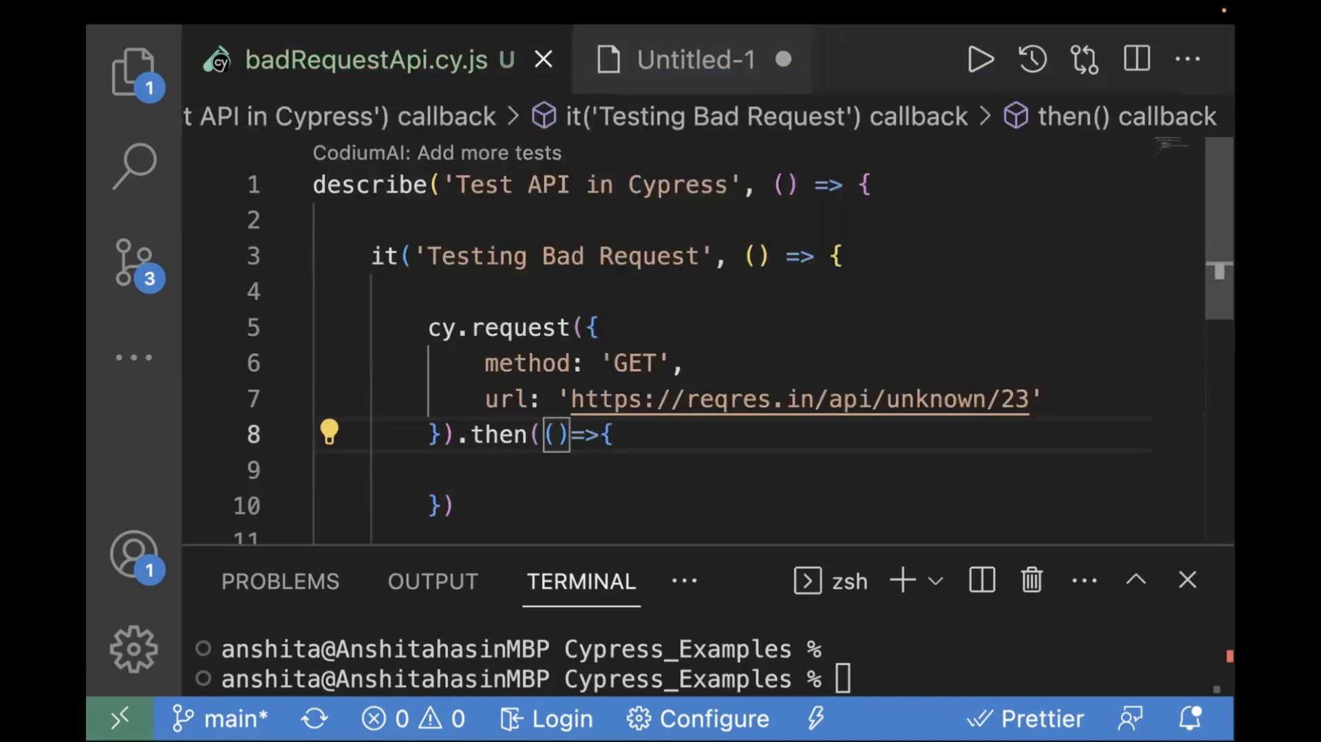
text(response)
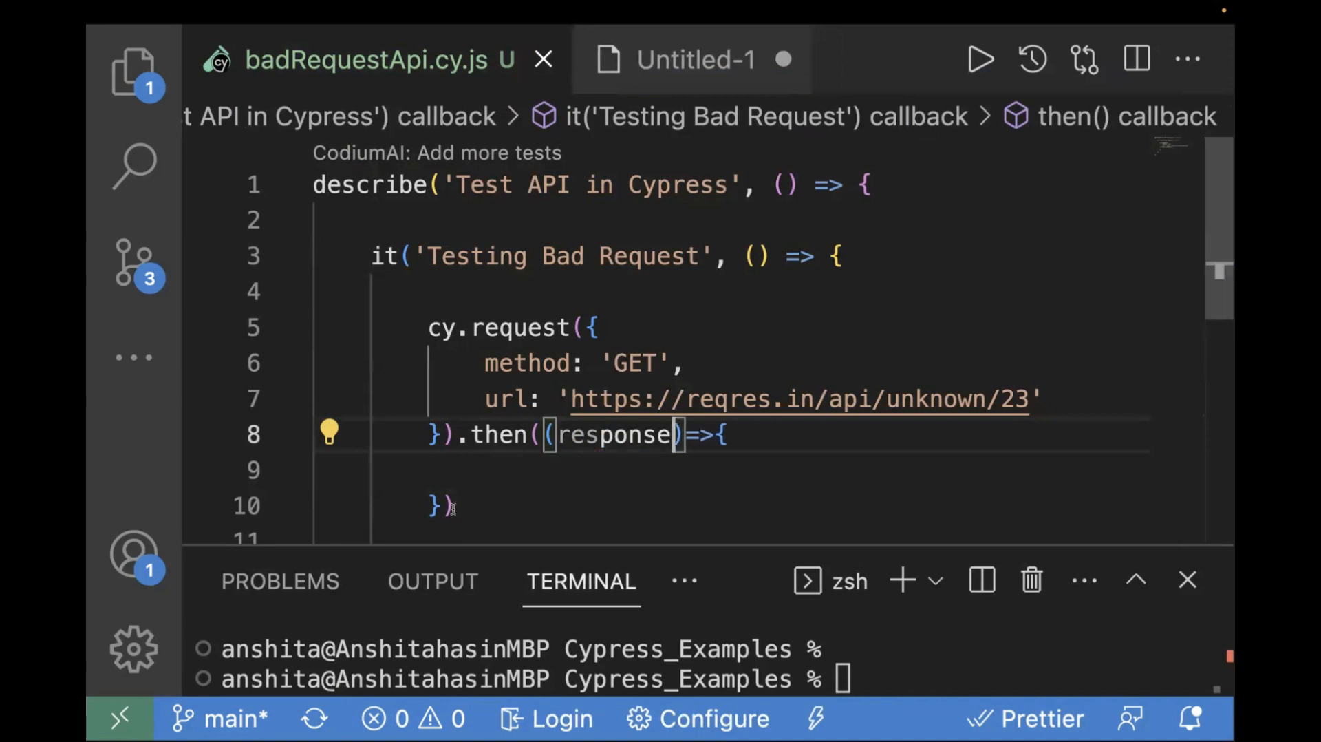
double_click(613, 434)
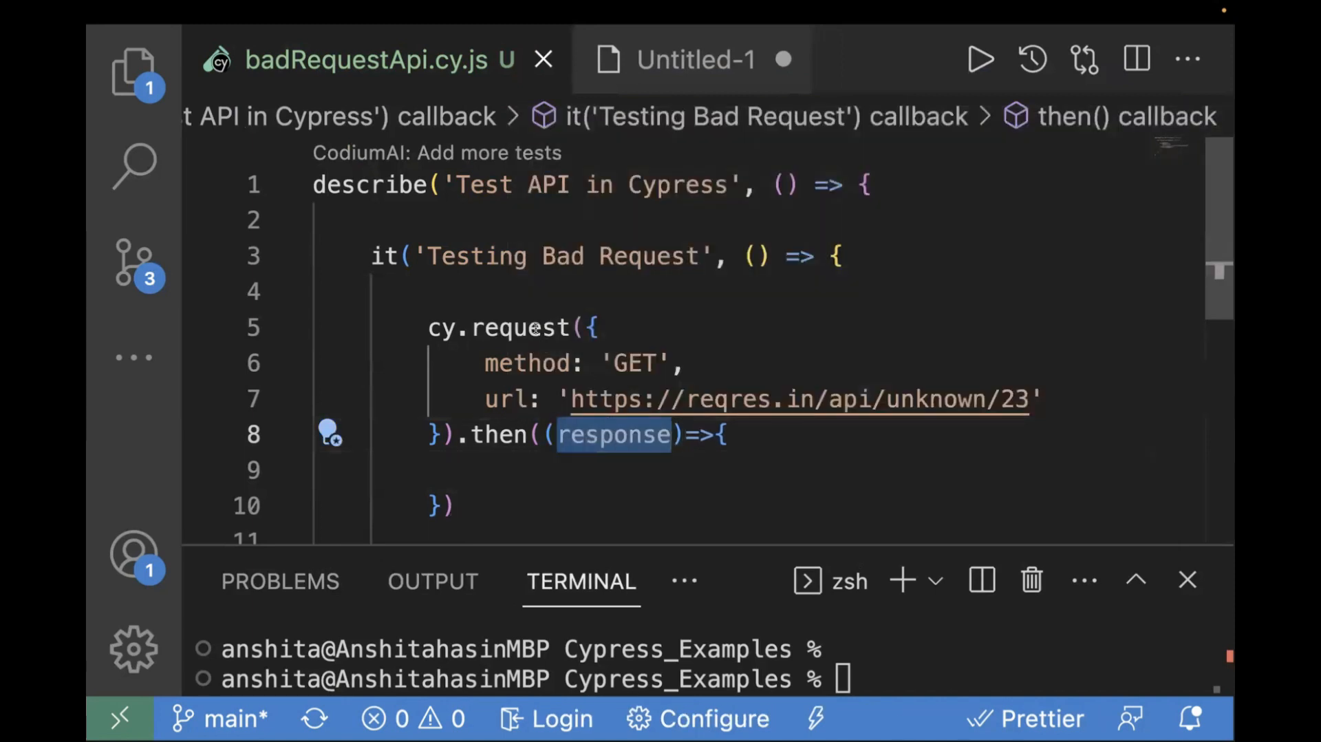
click(615, 470)
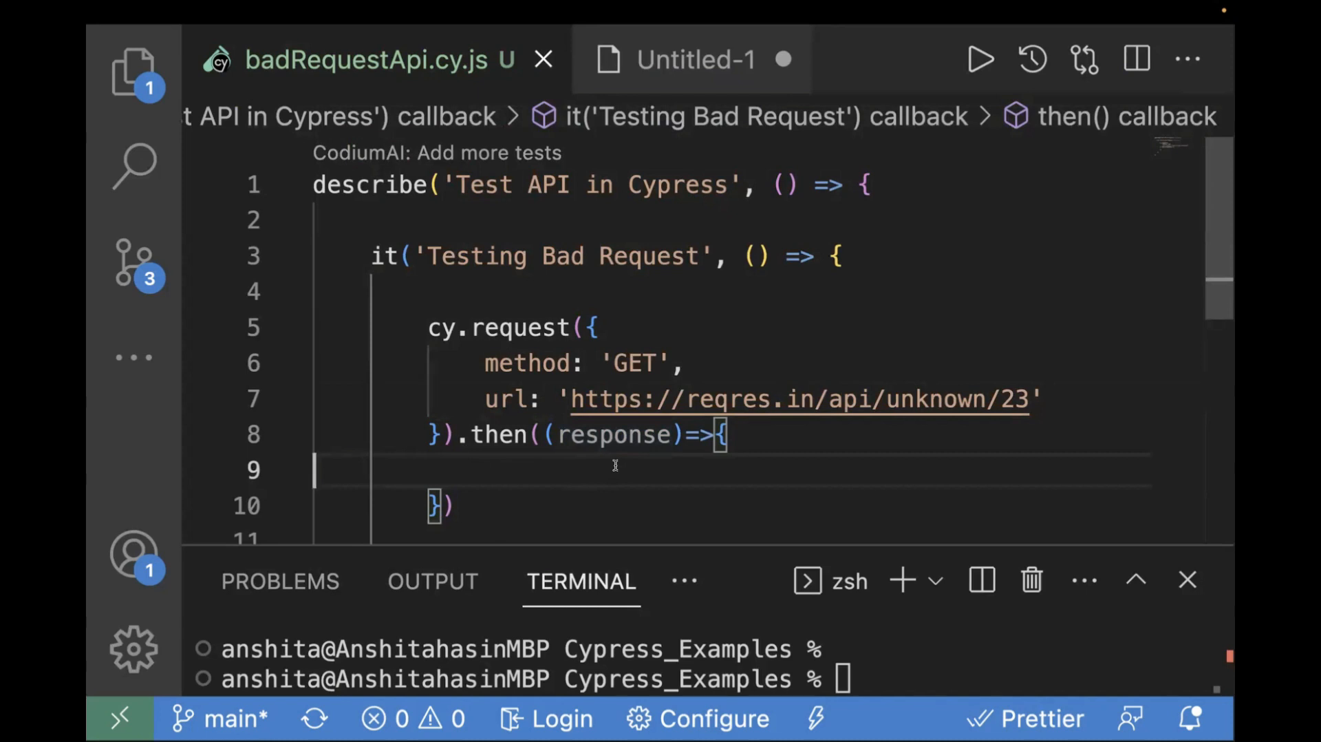
text(expect)
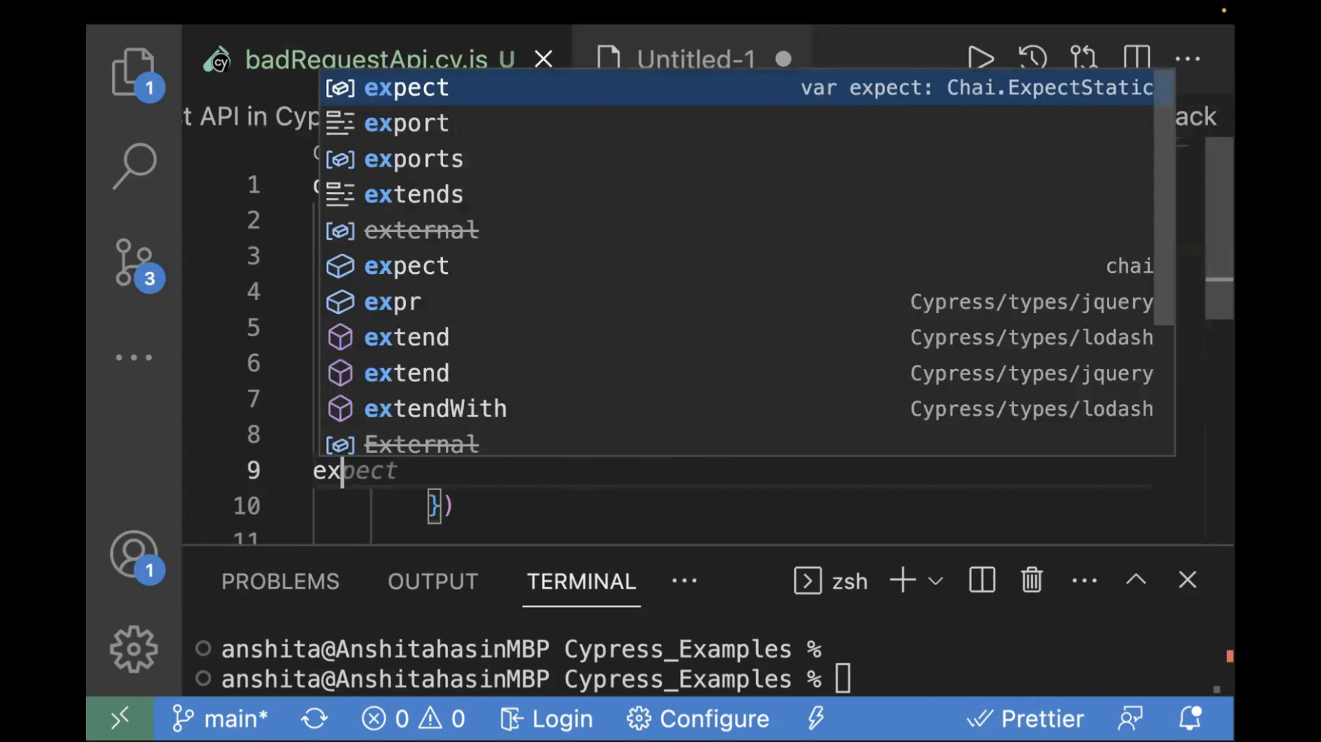
text((response.status)
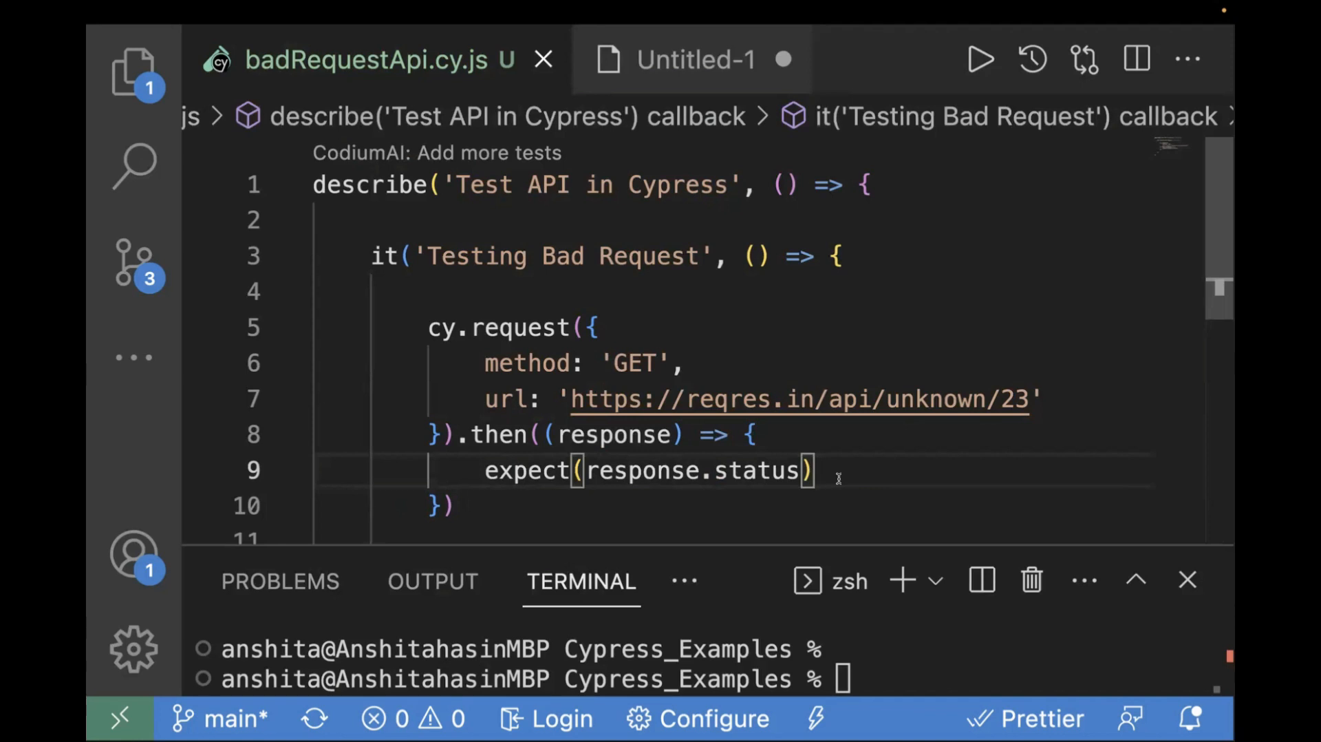
text(.to.be.eq(404)
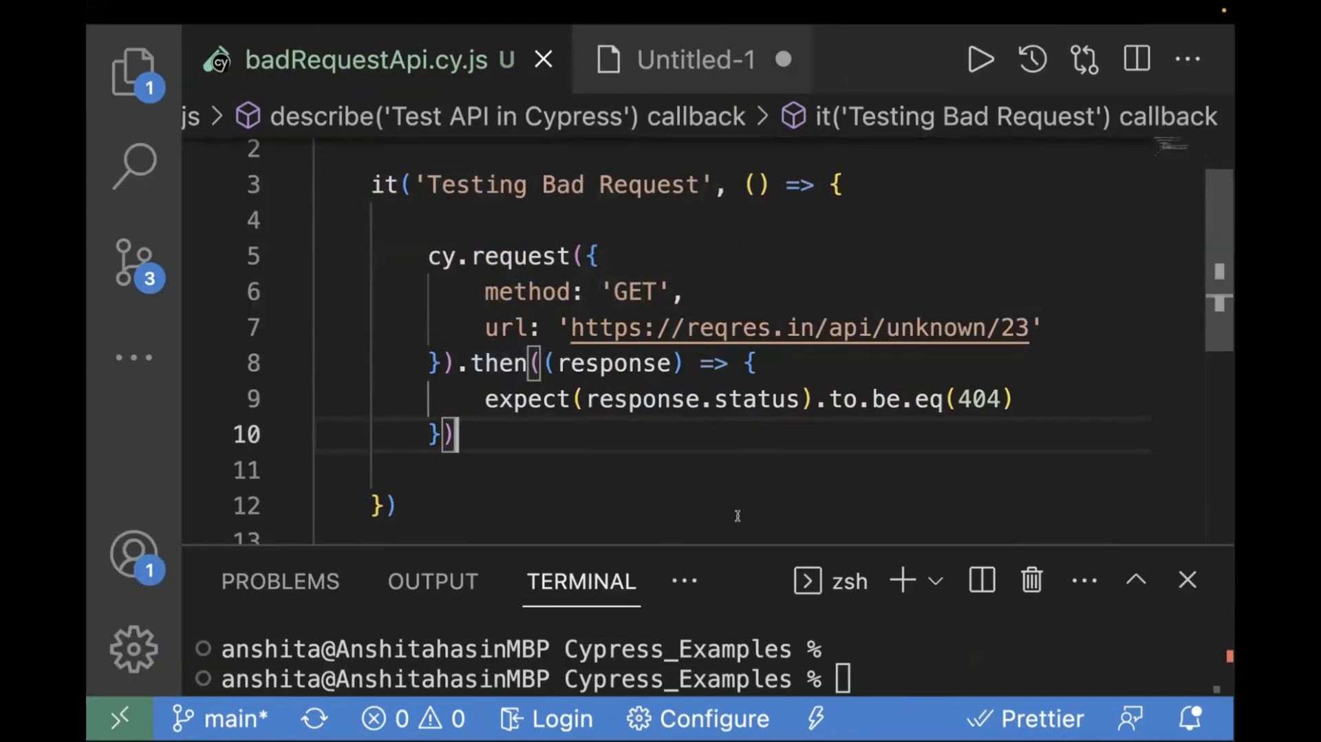
mouse_move(687, 450)
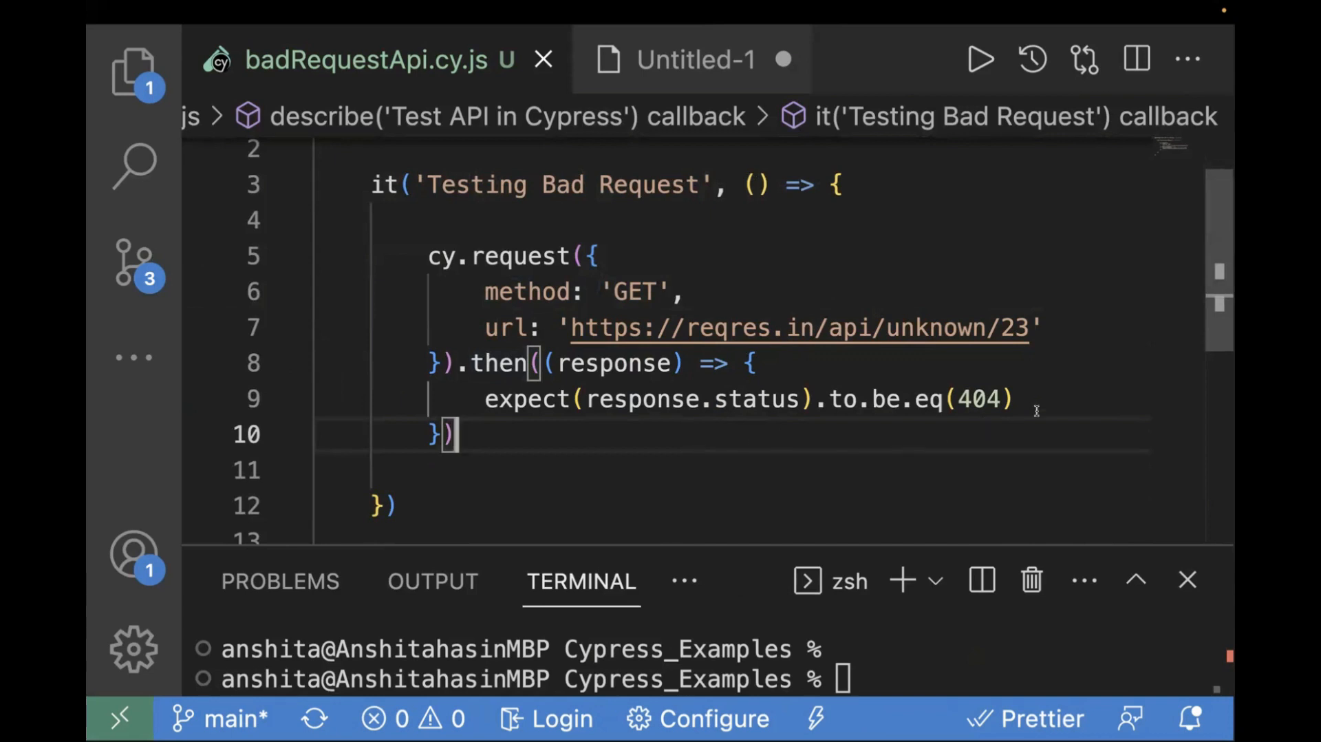
mouse_move(954, 491)
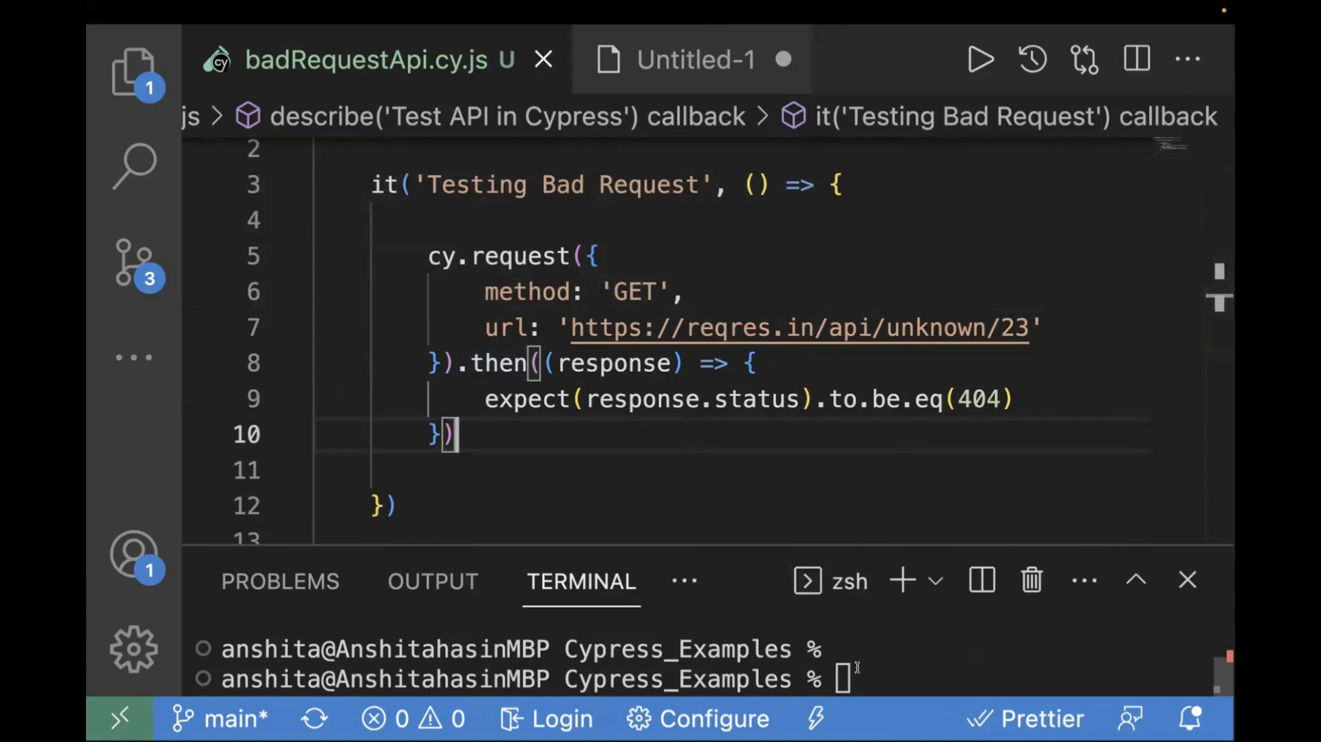
Step: Launch Cypress with npx cypress open, start E2E testing in Chrome, and run badRequestApi.cy.js
text(npx cy)
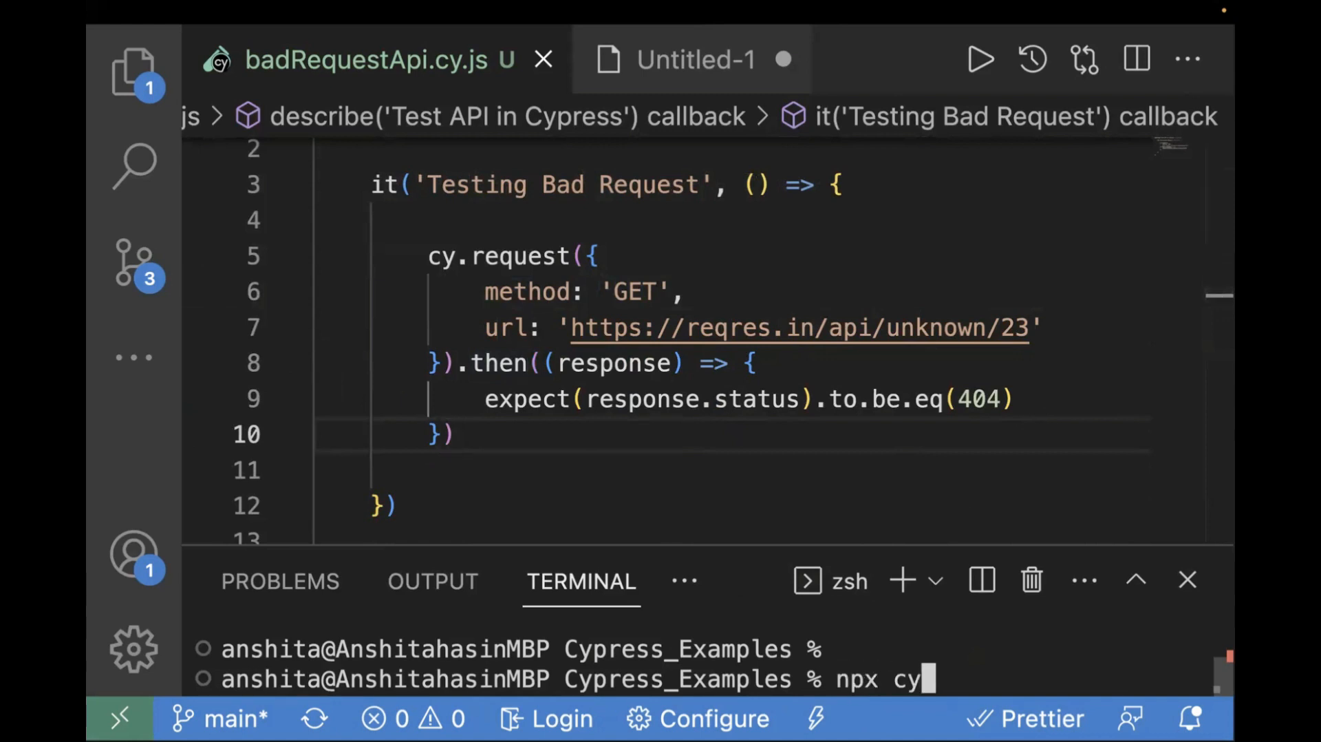
key(Return)
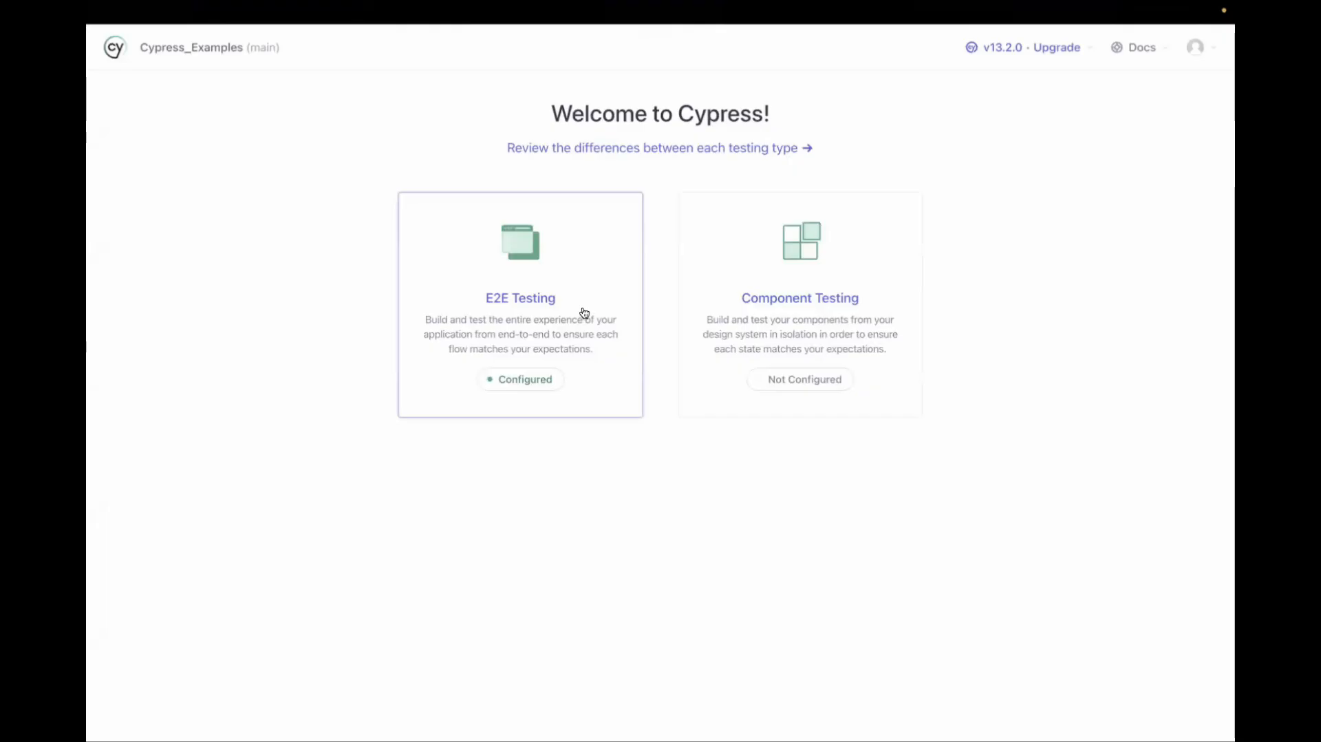
click(520, 303)
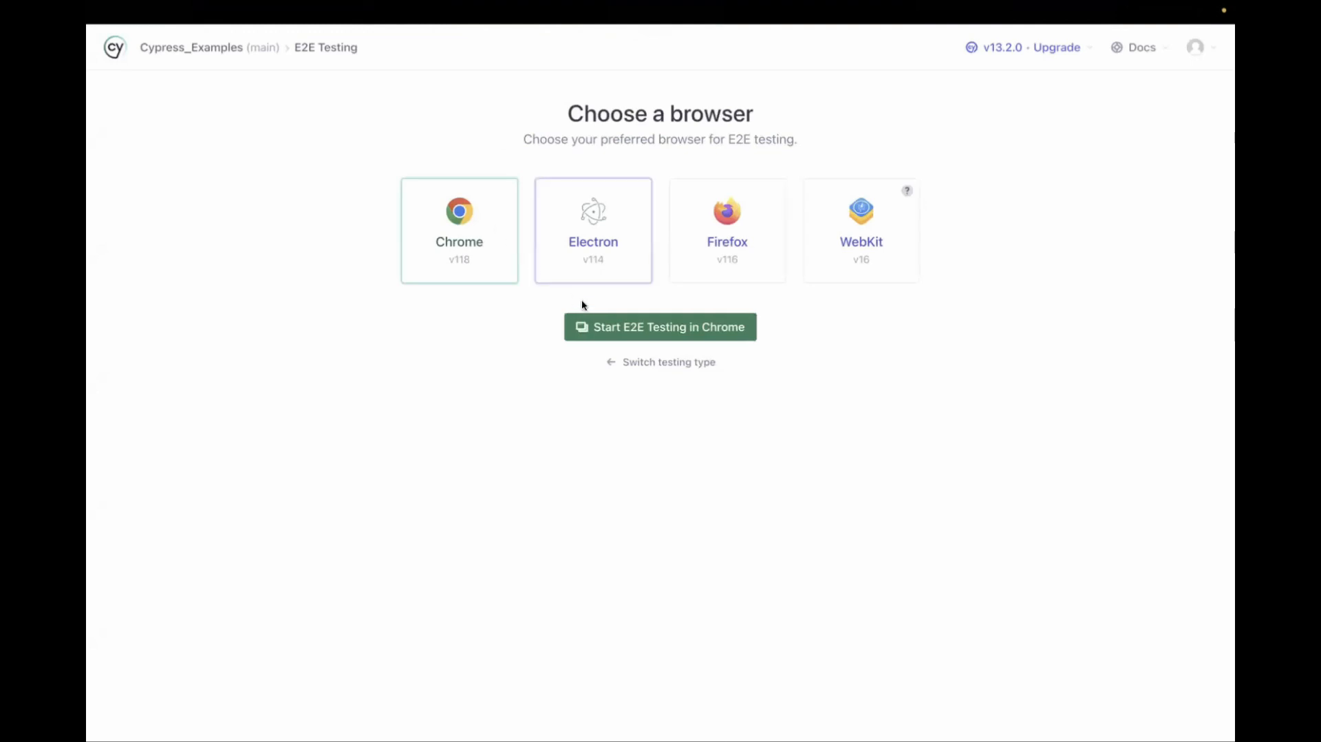
click(660, 327)
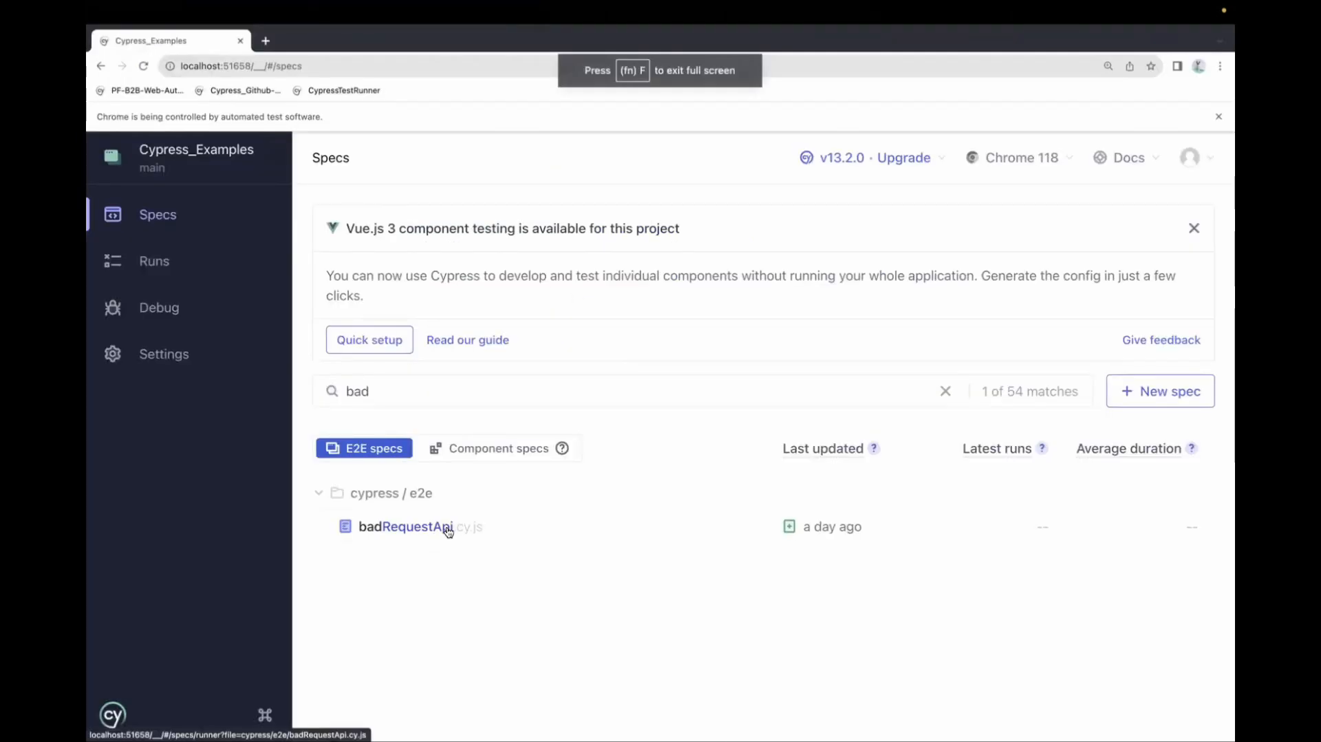
click(412, 526)
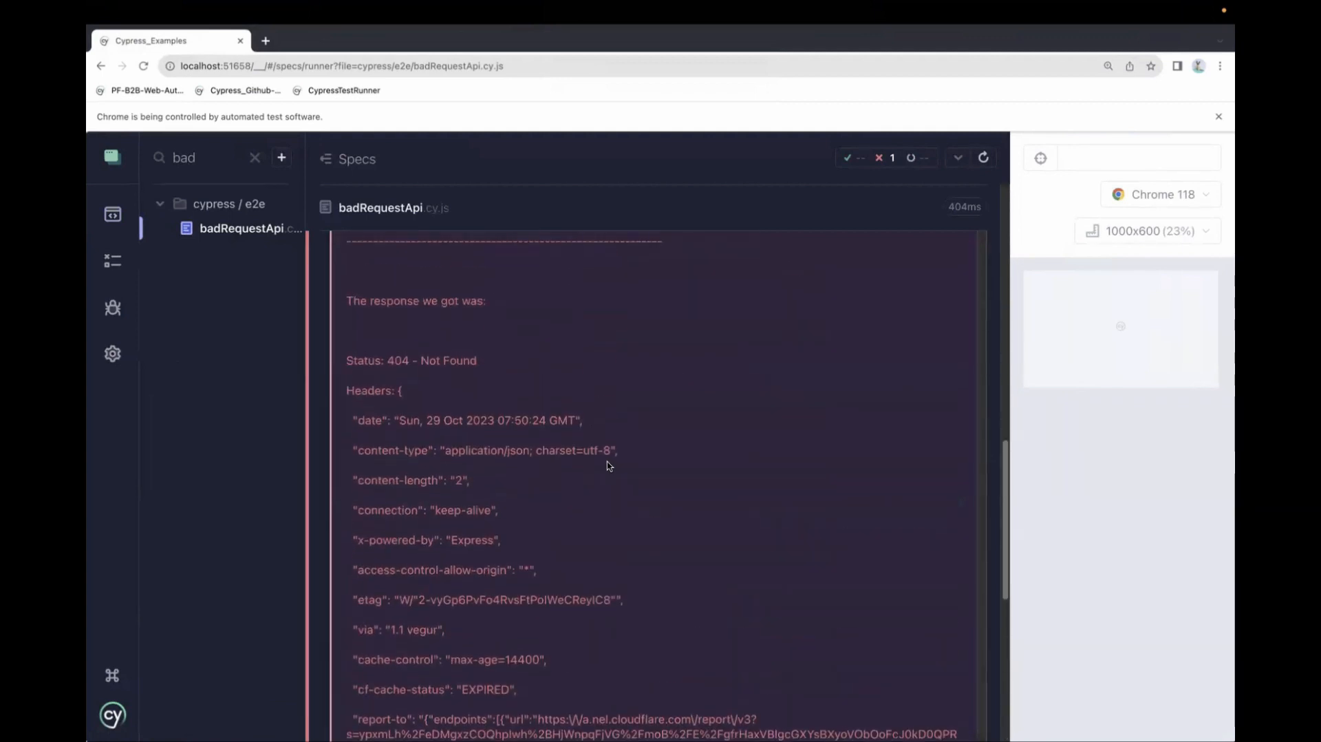
Step: Review the CypressError for the 404 failure, including request details and the failOnStatusCode: false suggestion
scroll(up, 3)
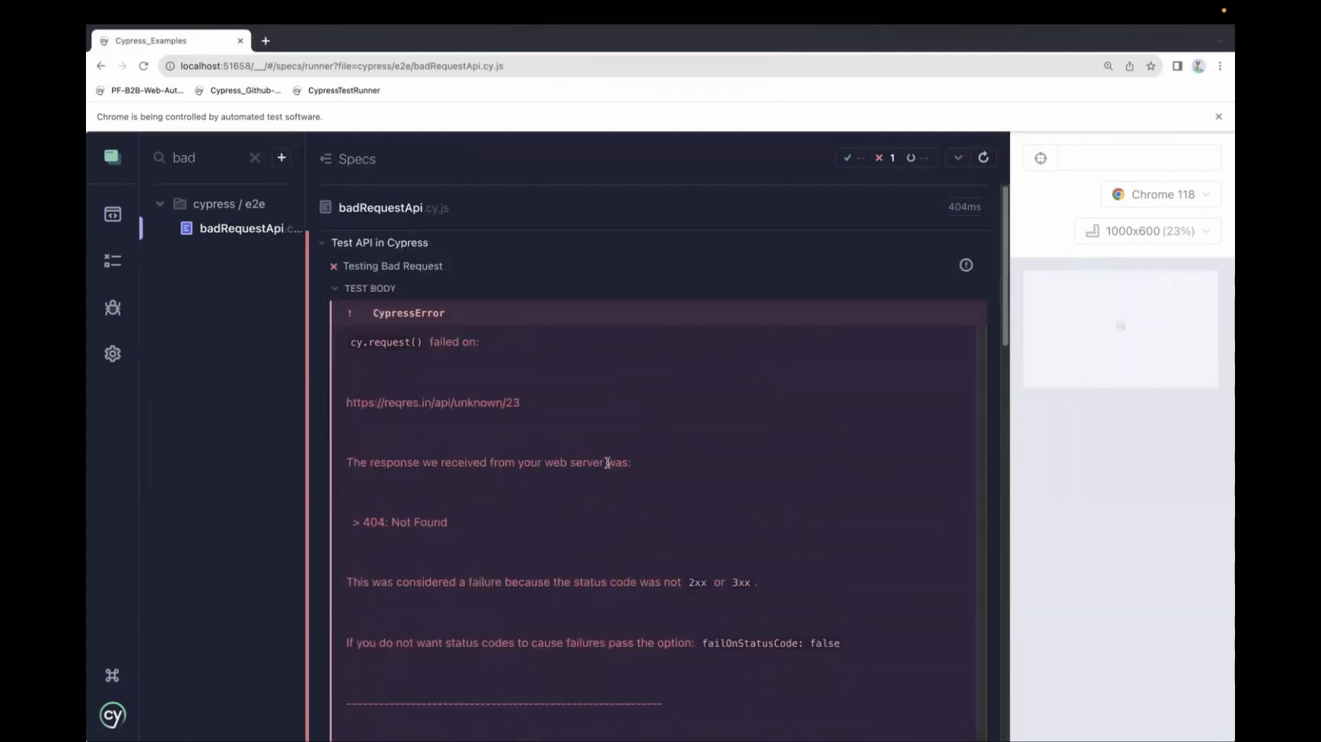
mouse_move(703, 582)
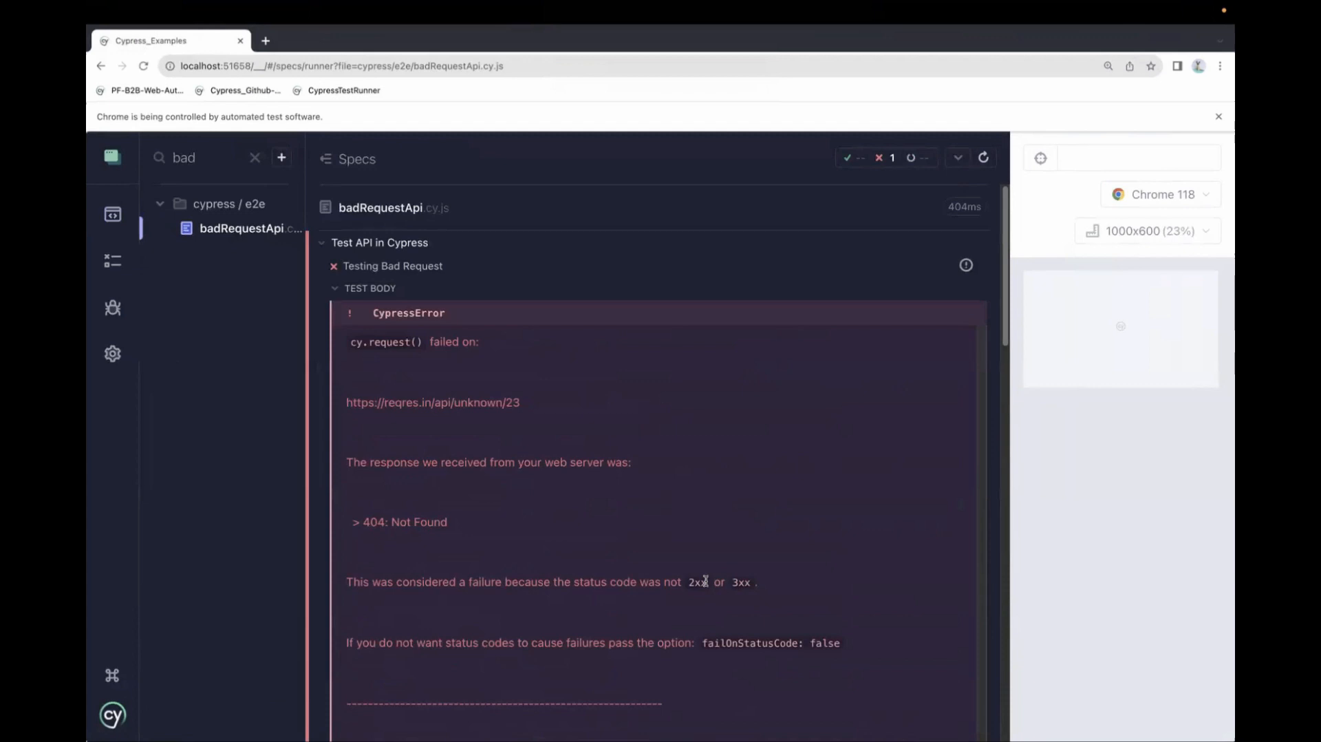
double_click(424, 581)
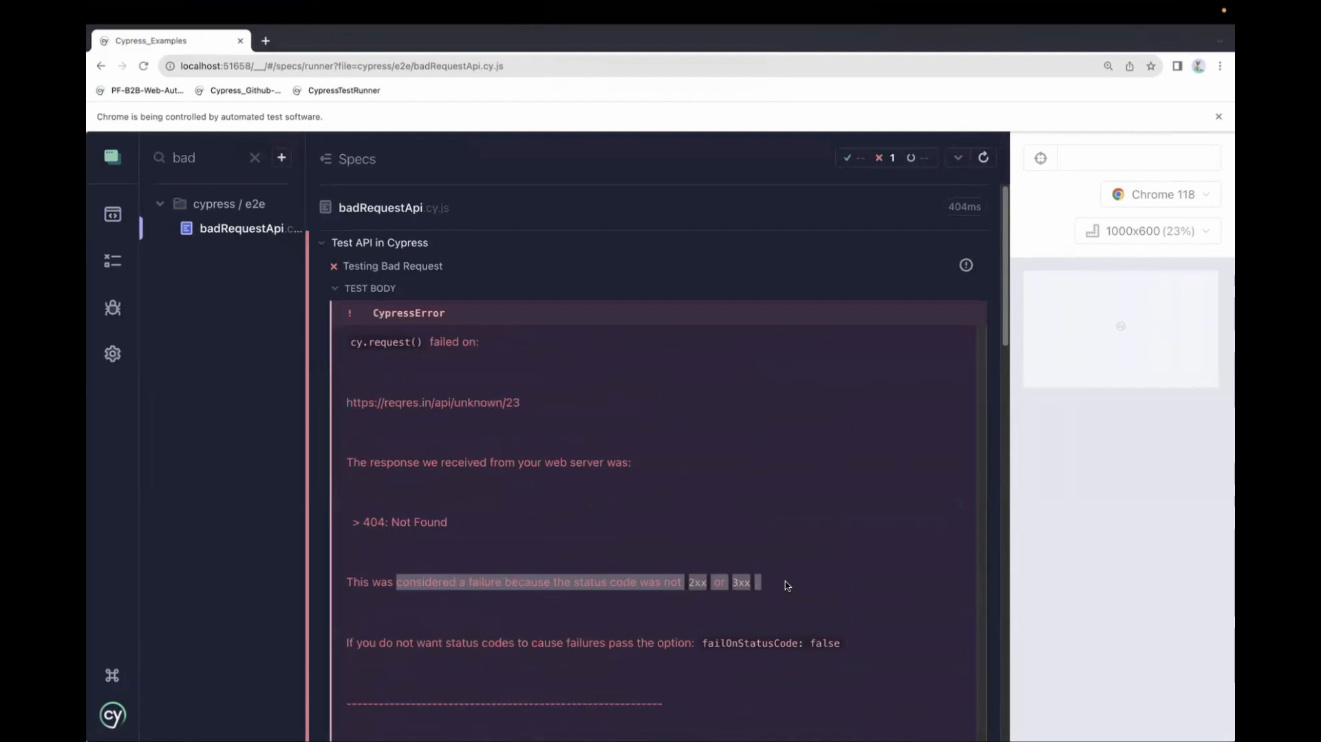
scroll(down, 3)
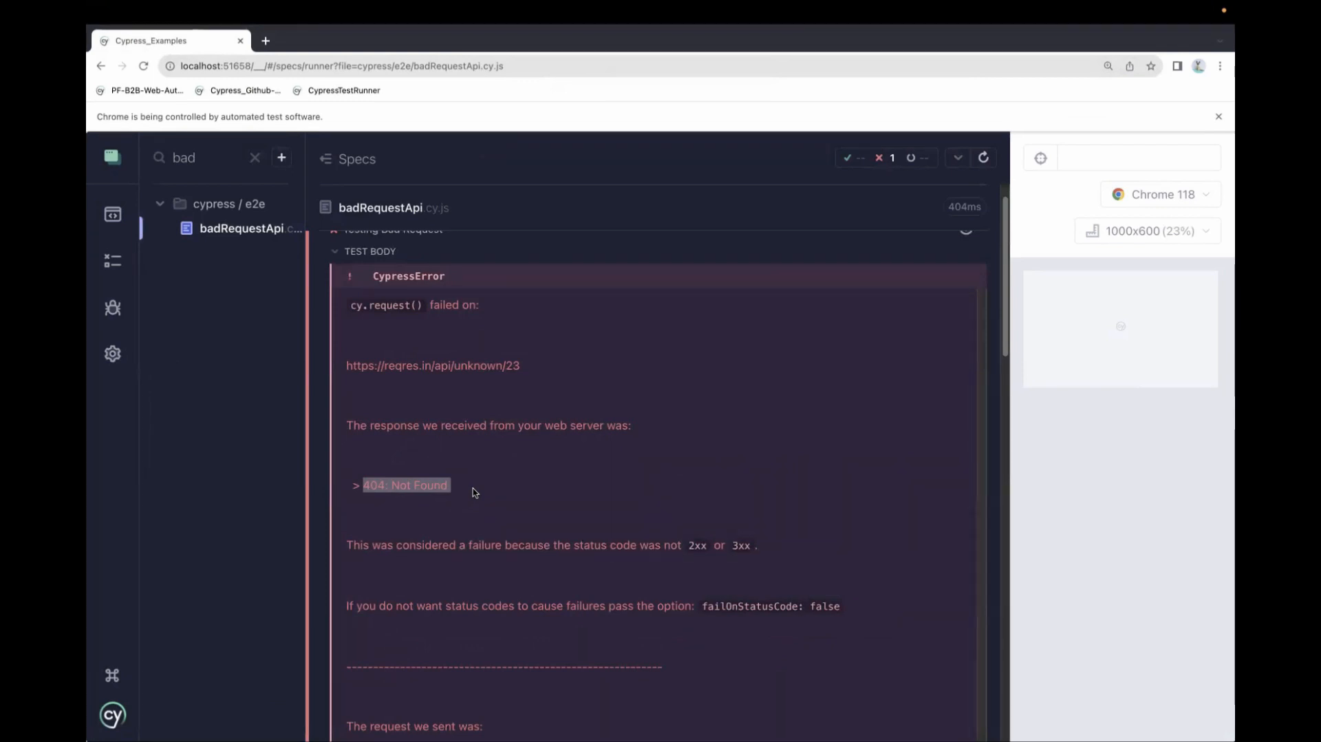
mouse_move(635, 541)
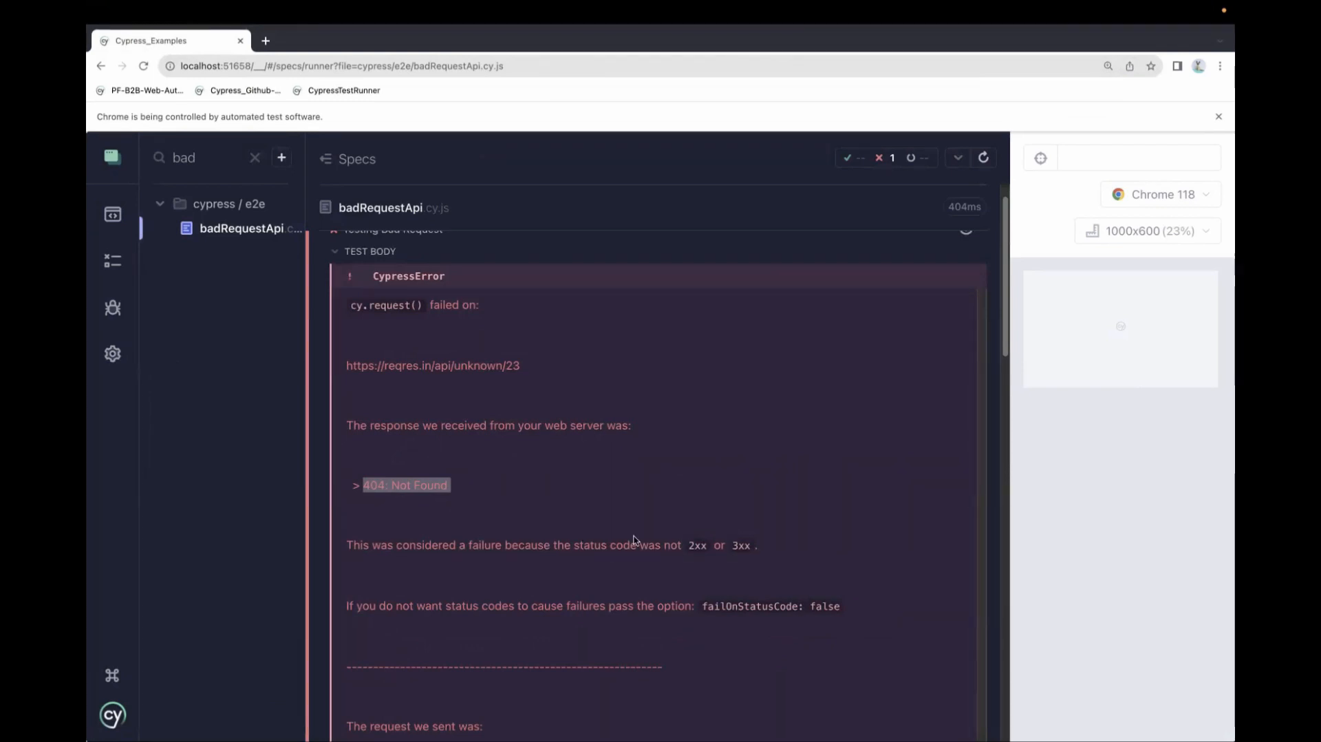
scroll(down, 3)
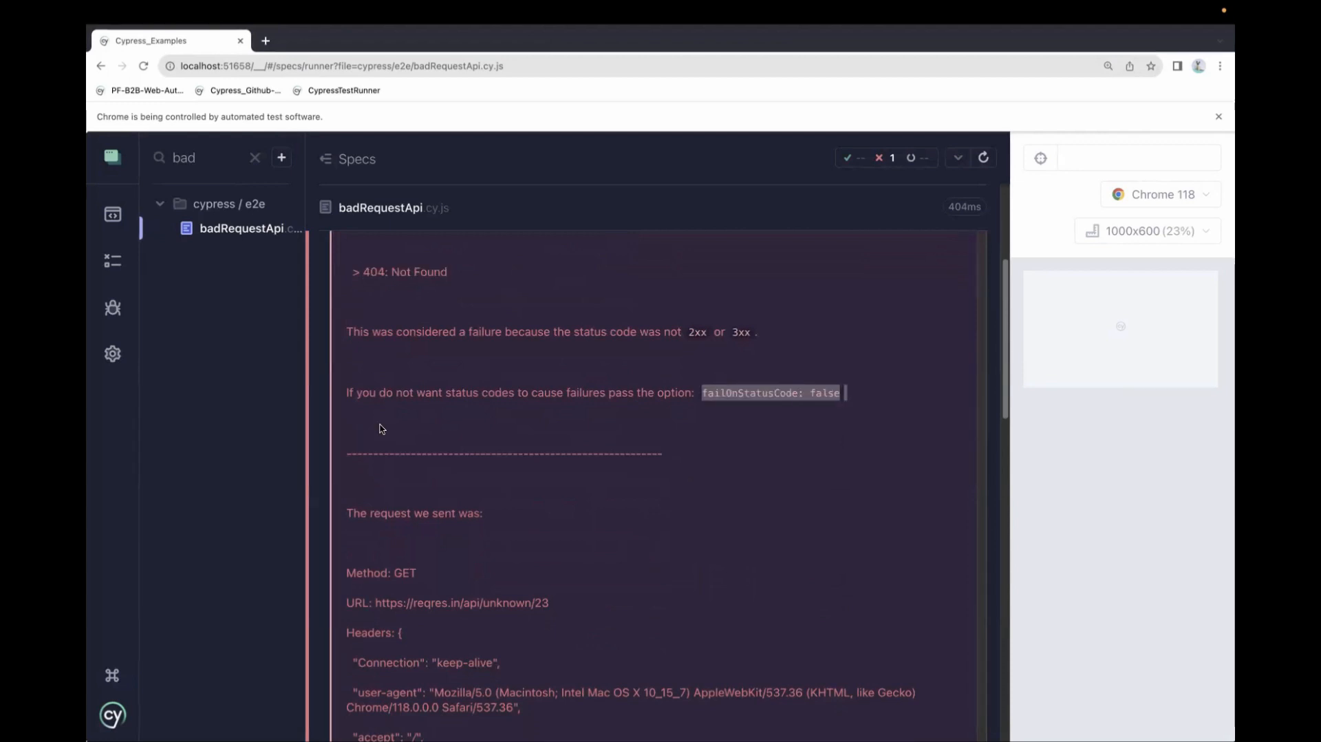
scroll(up, 3)
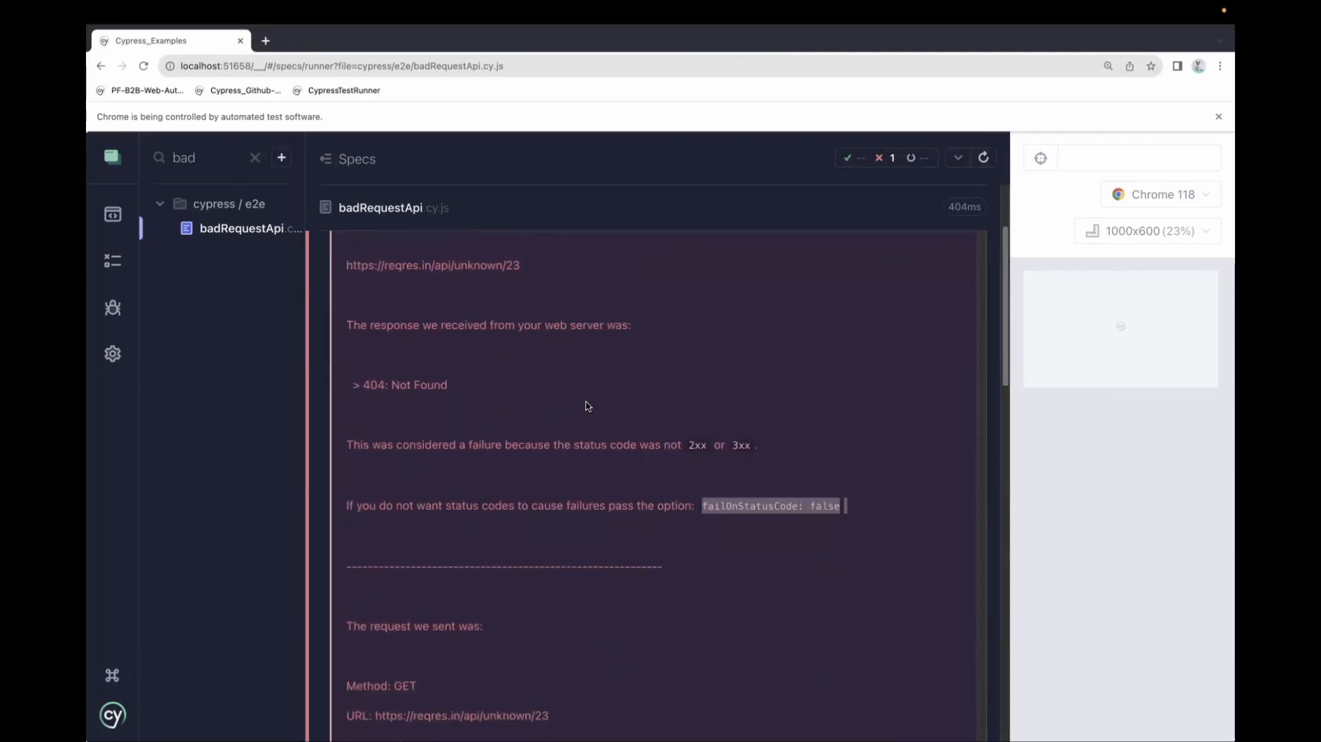
scroll(down, 3)
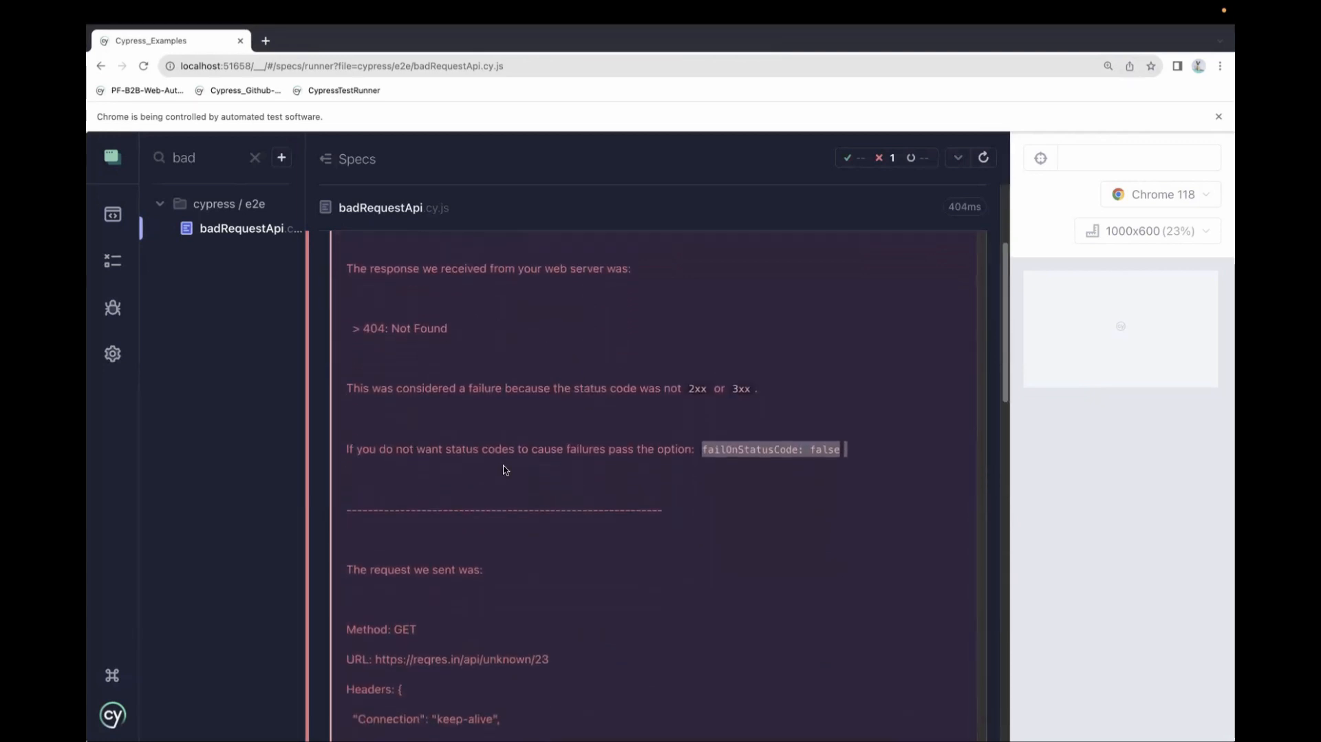
mouse_move(525, 466)
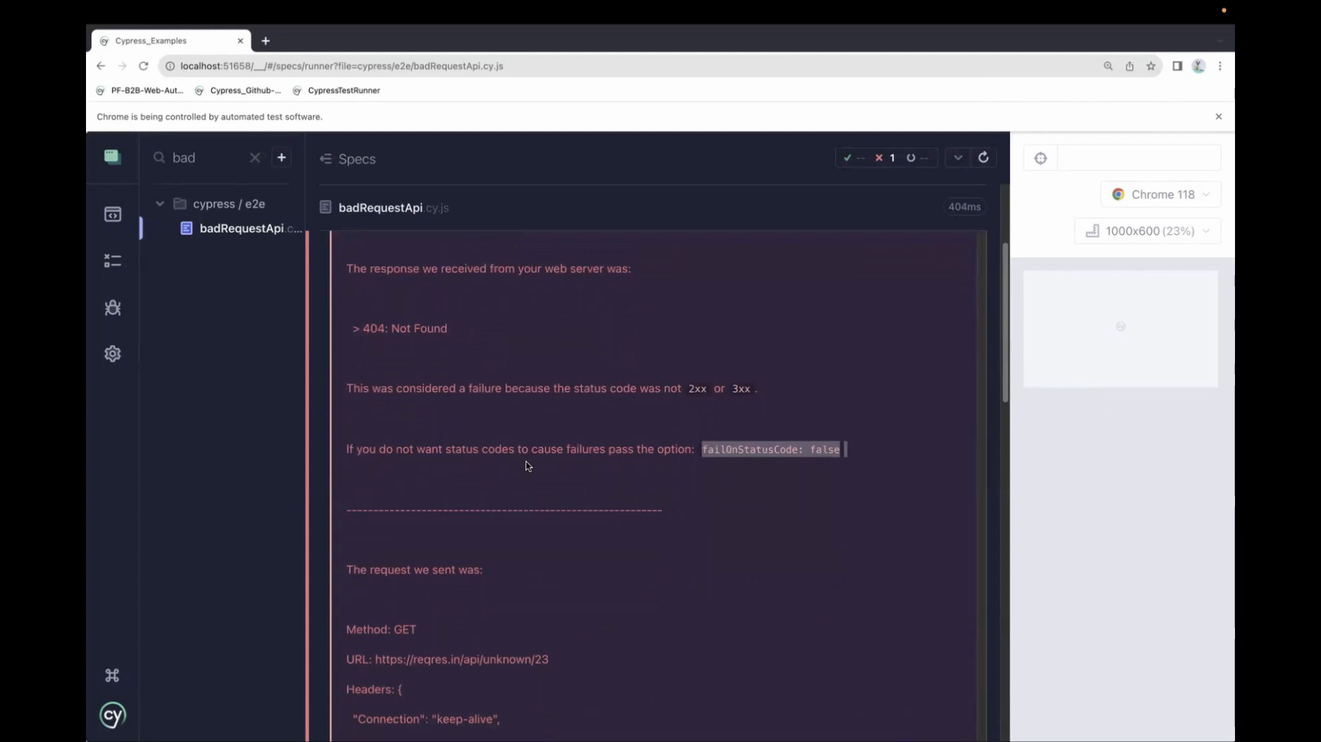
mouse_move(849, 478)
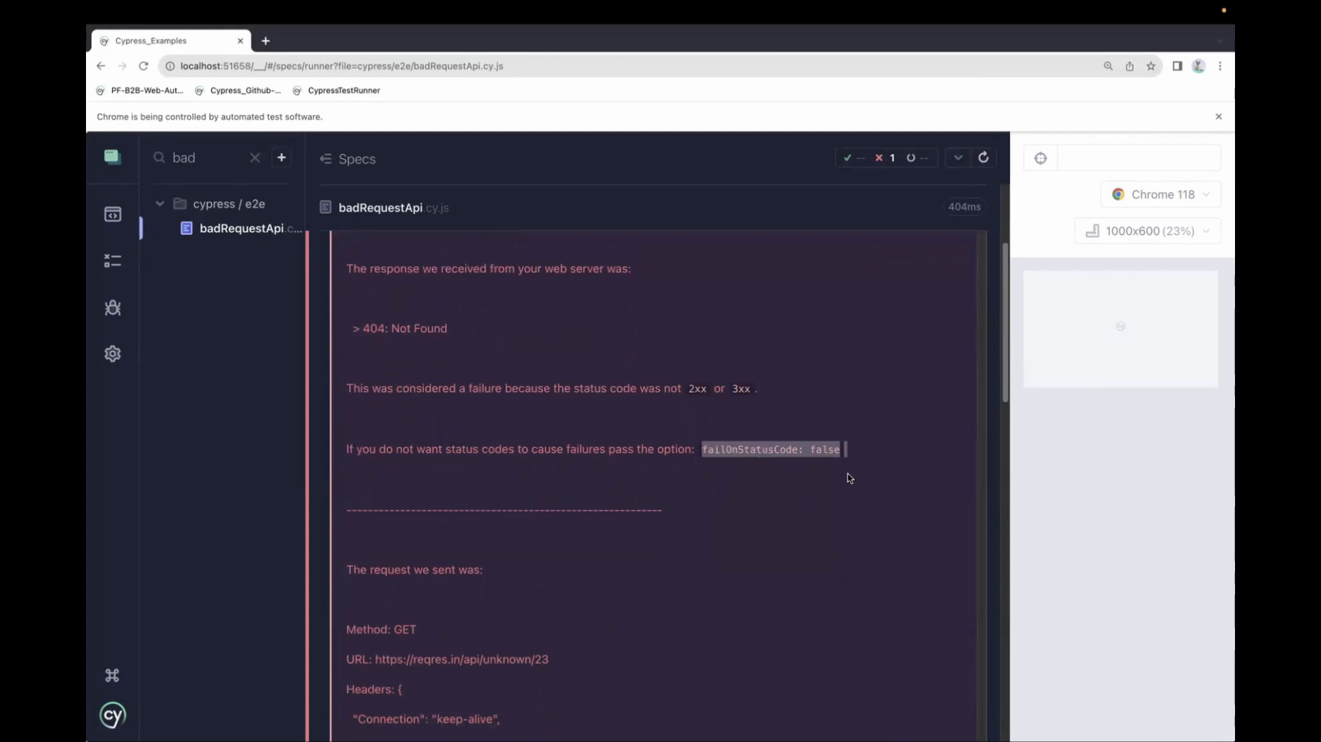
mouse_move(855, 486)
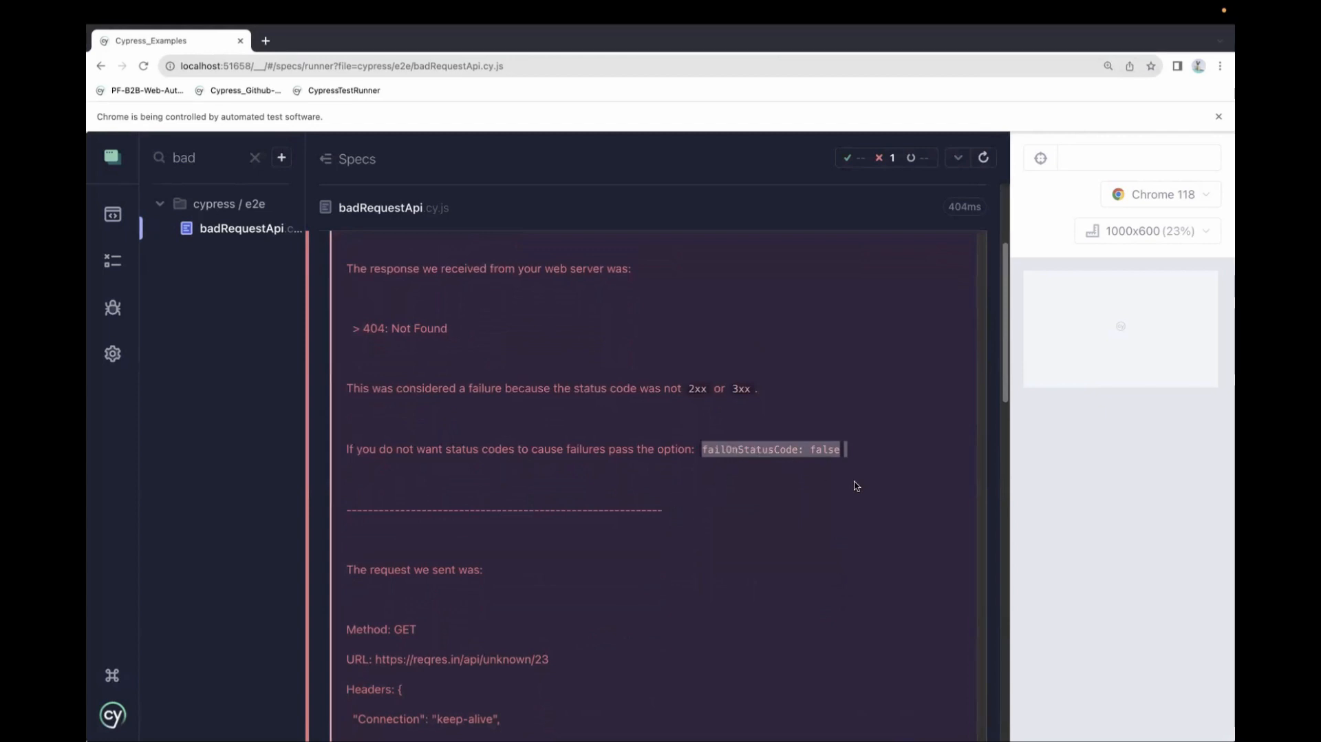
mouse_move(835, 543)
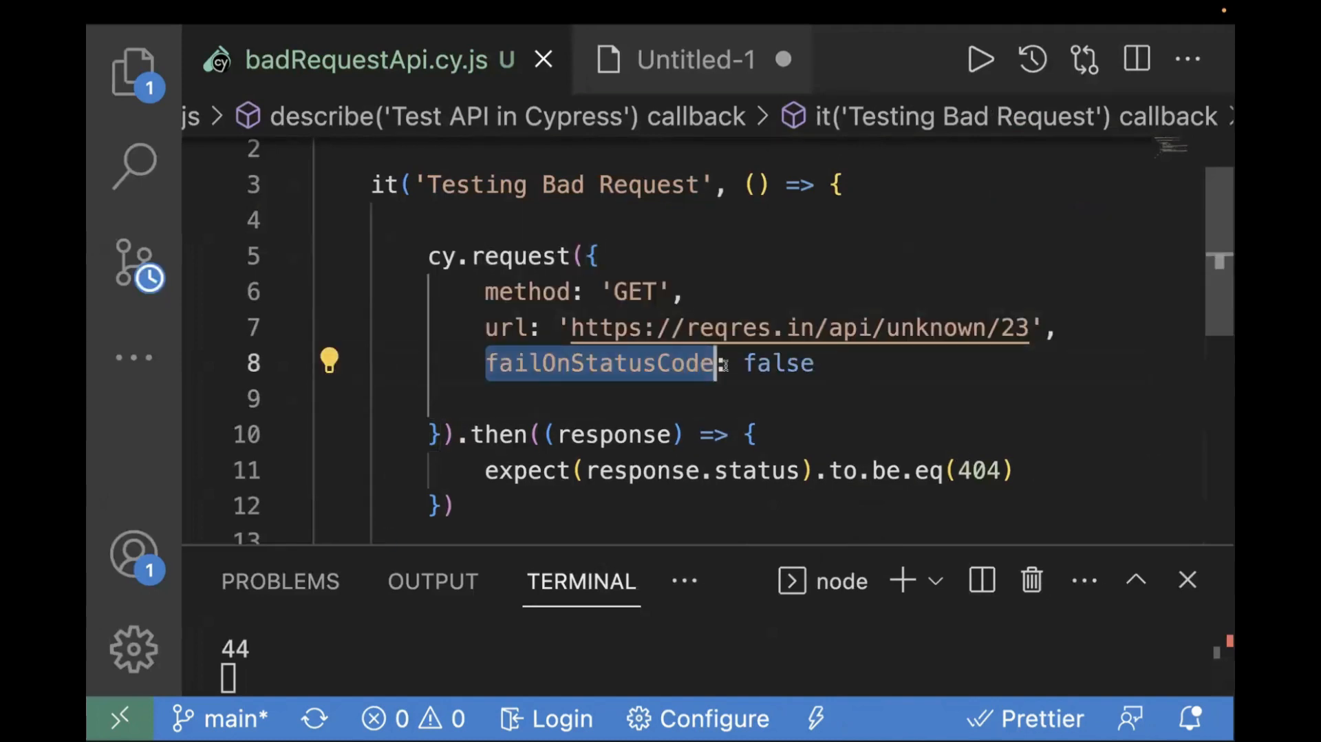
Step: Add failOnStatusCode: false to the cy.request options and rerun all tests in Cypress
double_click(778, 363)
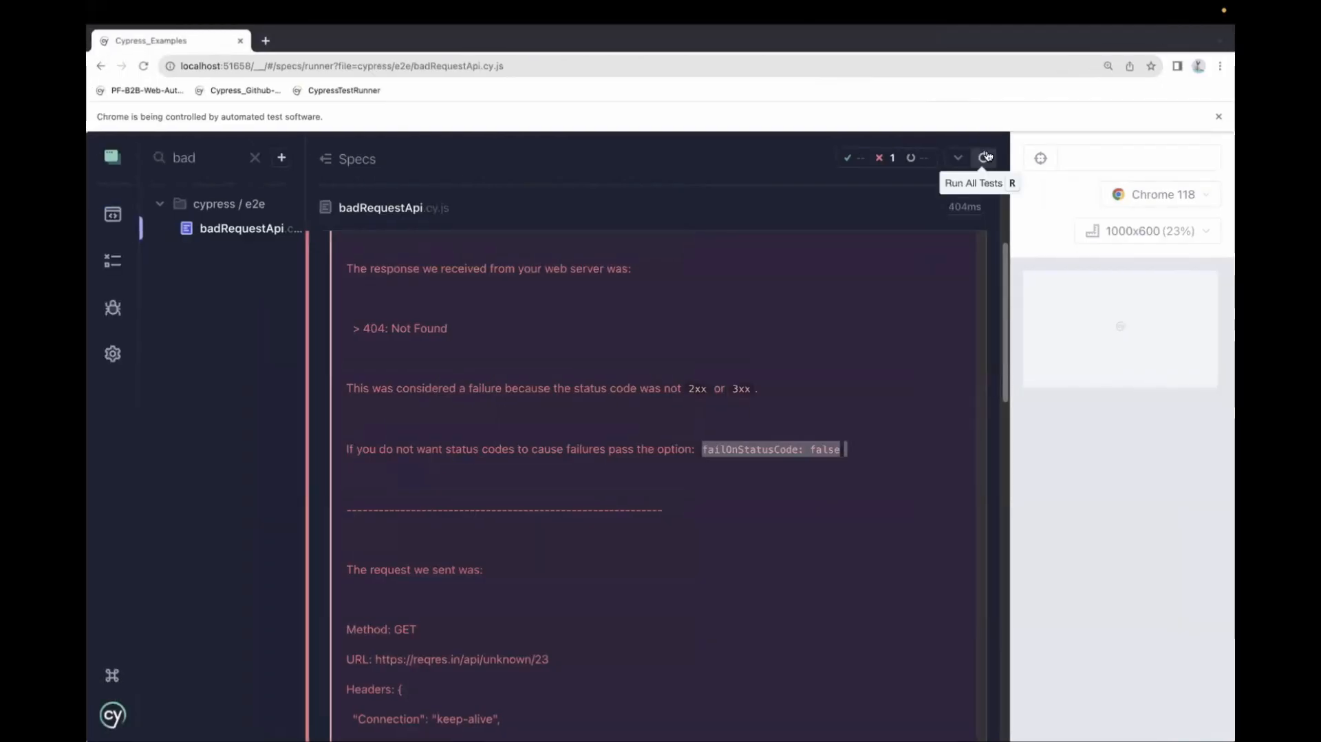
click(986, 157)
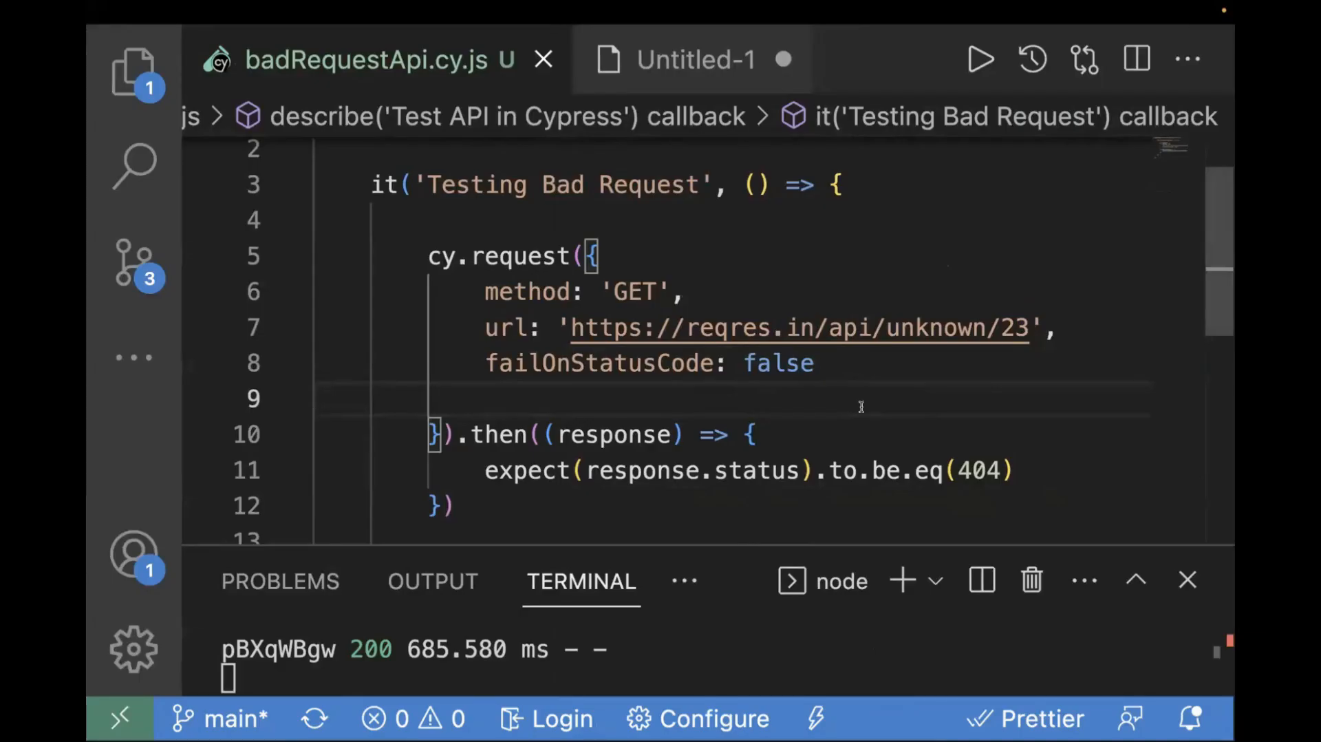
mouse_move(413, 388)
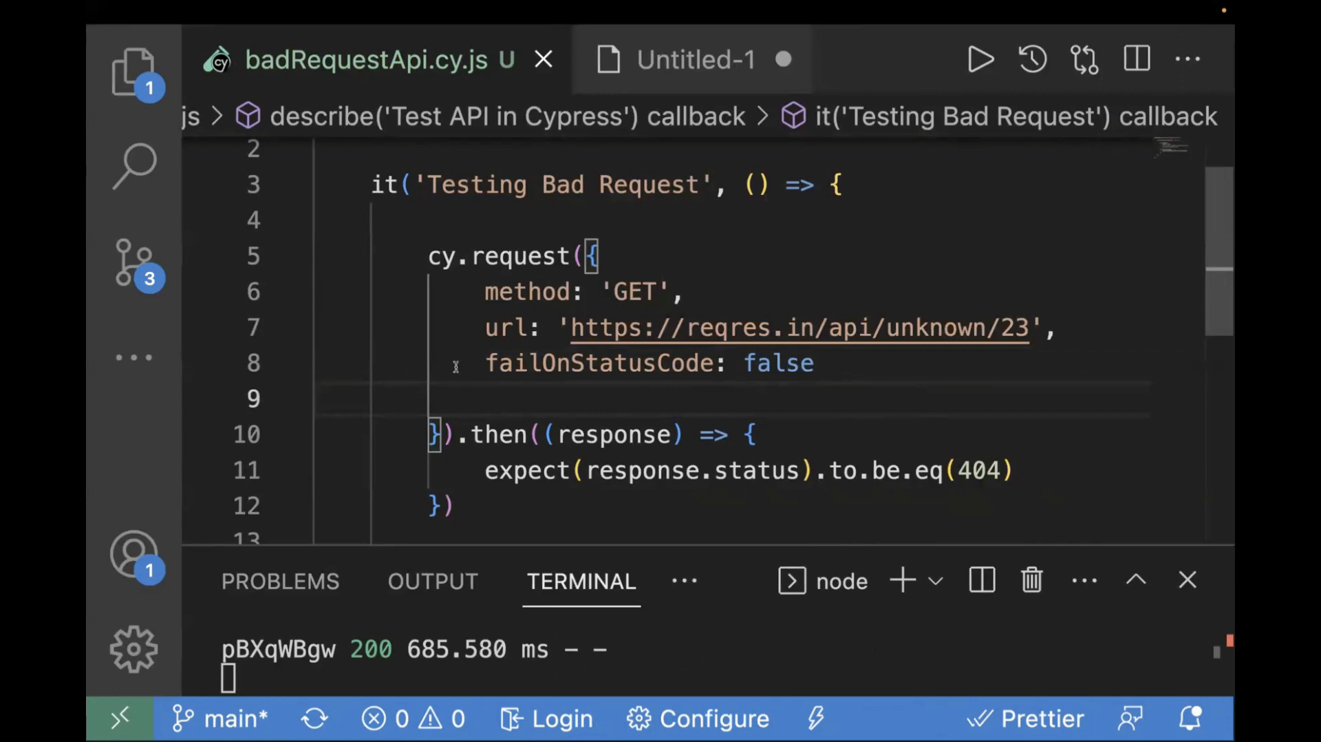
double_click(649, 363)
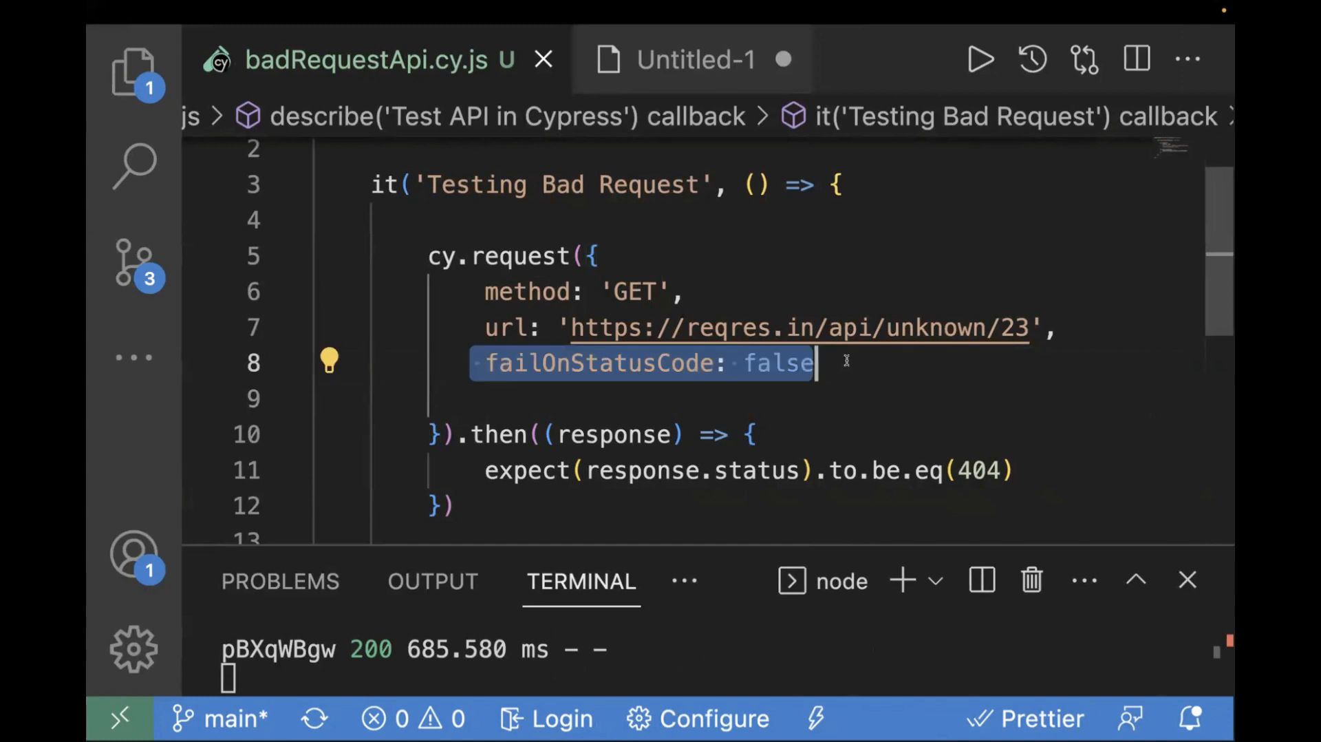